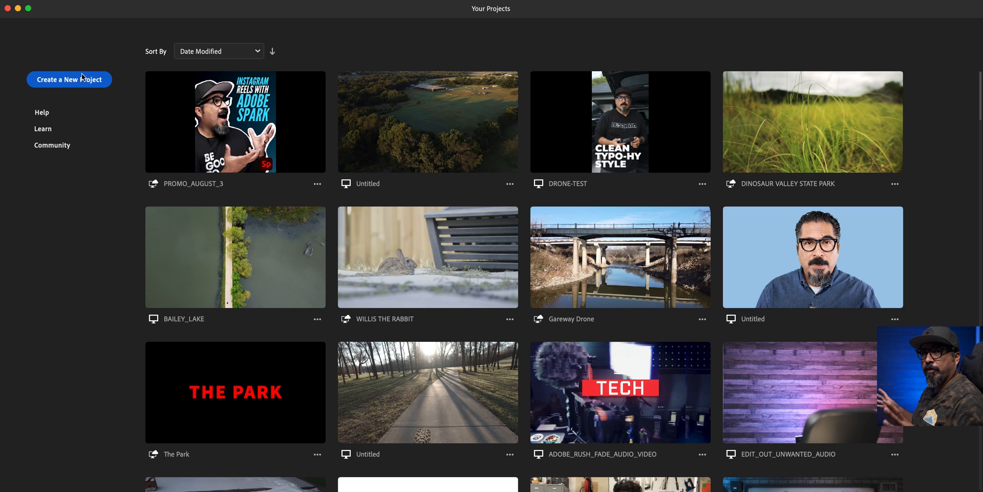
- Create a new project from the twenty JPG photos in the STOP-MOTION-ME folder
left_click(69, 79)
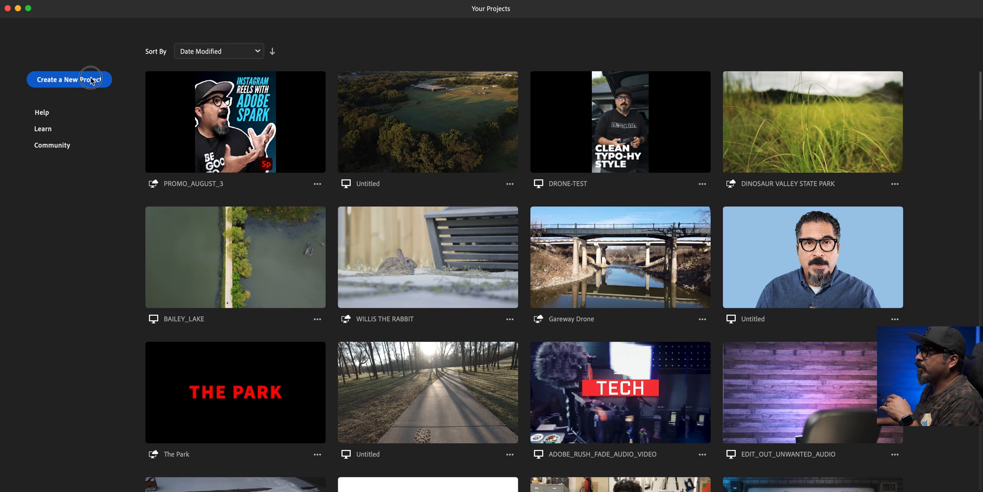
left_click(69, 78)
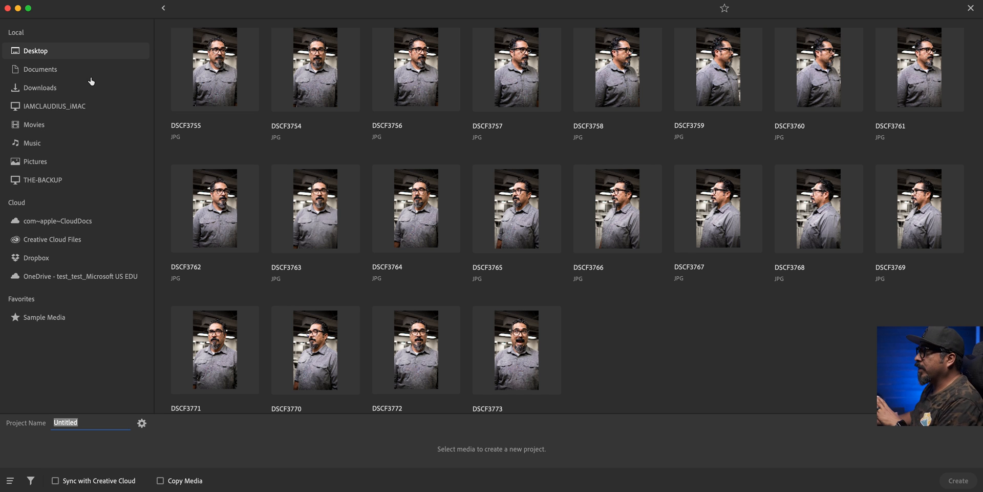
mouse_move(94, 59)
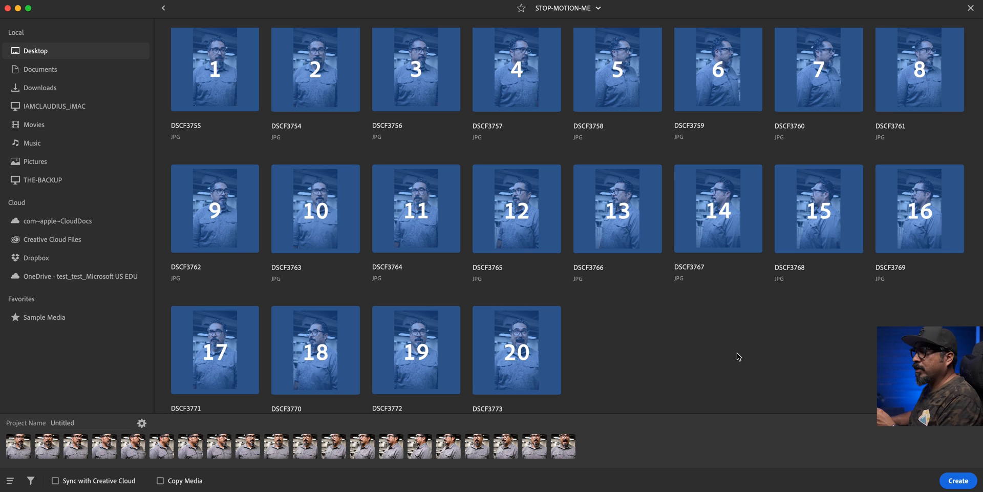
mouse_move(606, 426)
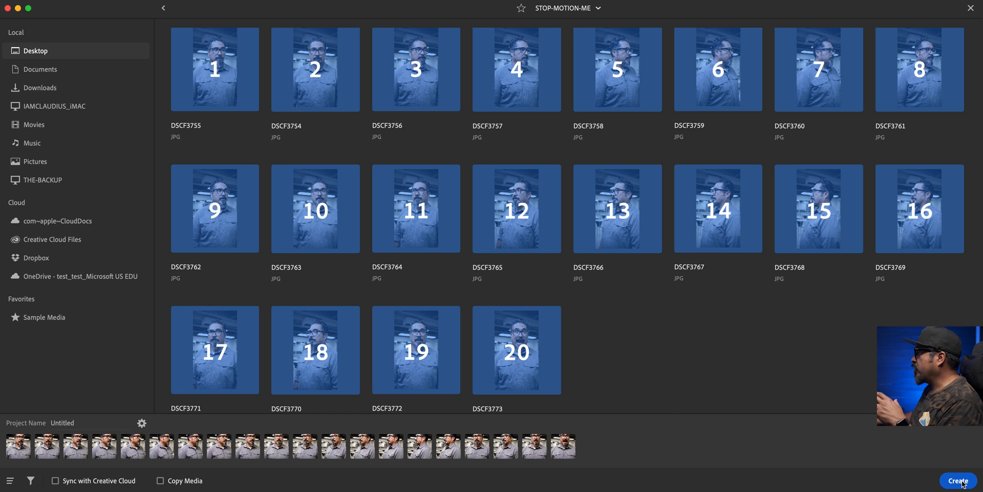
left_click(958, 479)
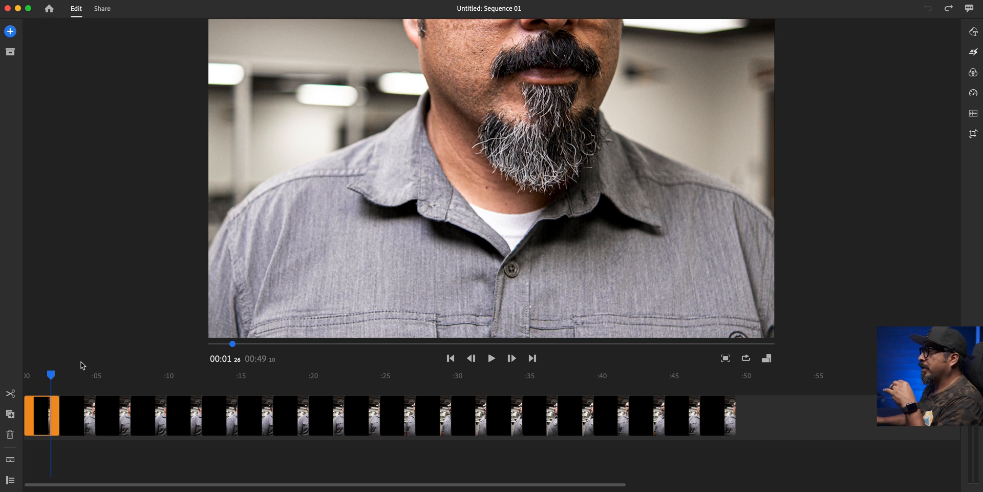
mouse_move(369, 261)
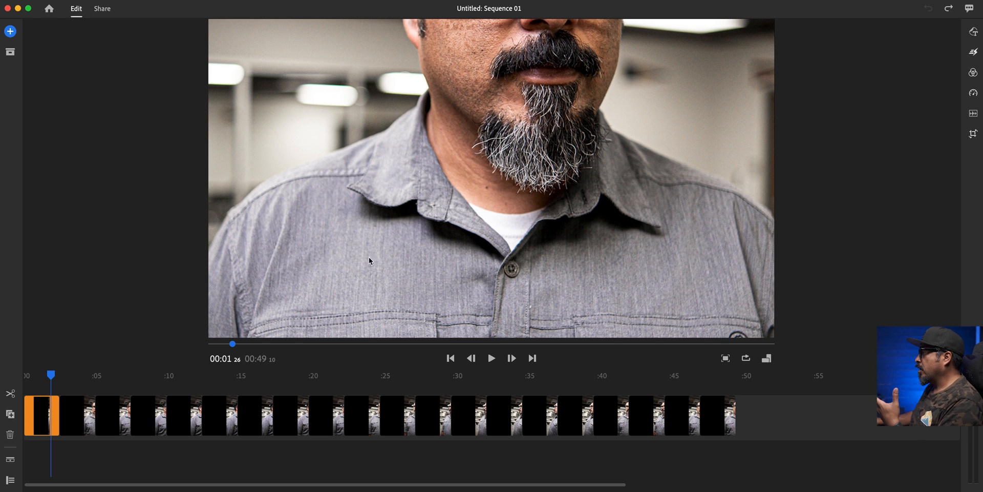
- Switch the frame aspect ratio from widescreen to vertical 9:16, then to 4:5
left_click(765, 358)
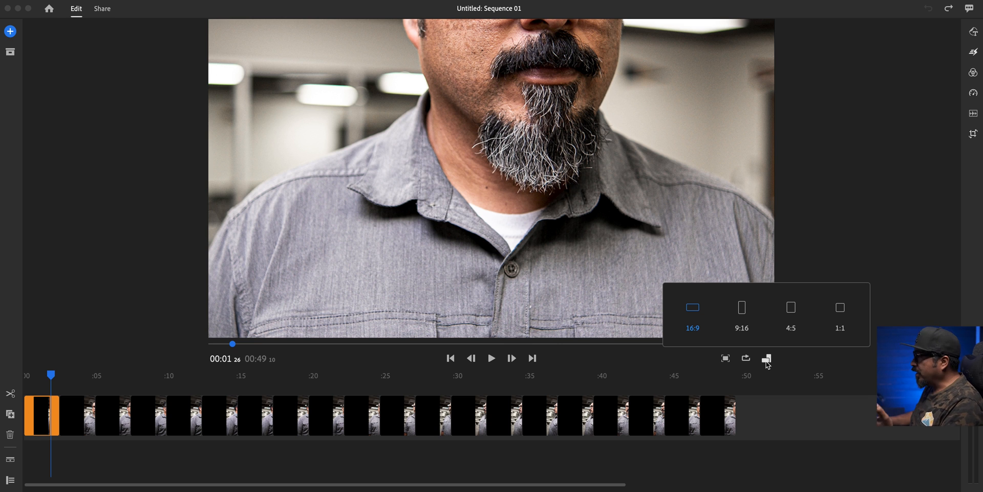
left_click(741, 308)
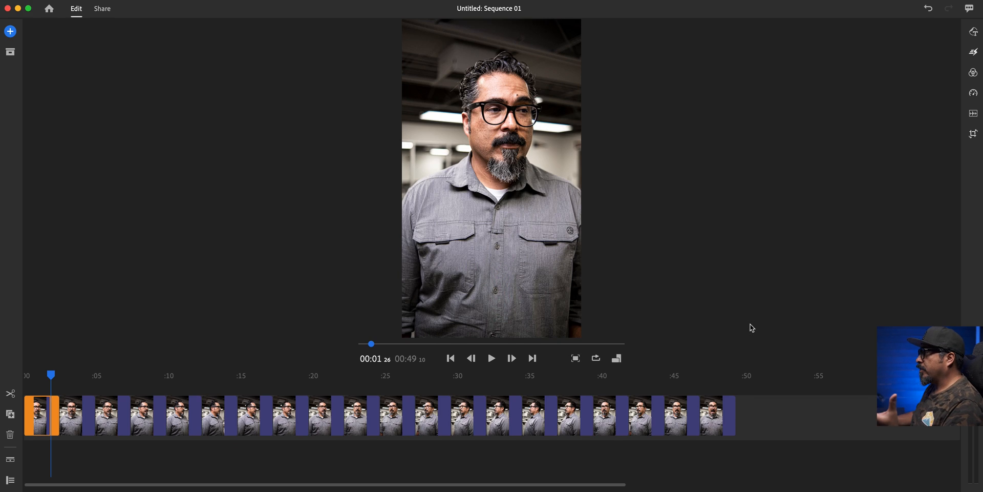
left_click(616, 357)
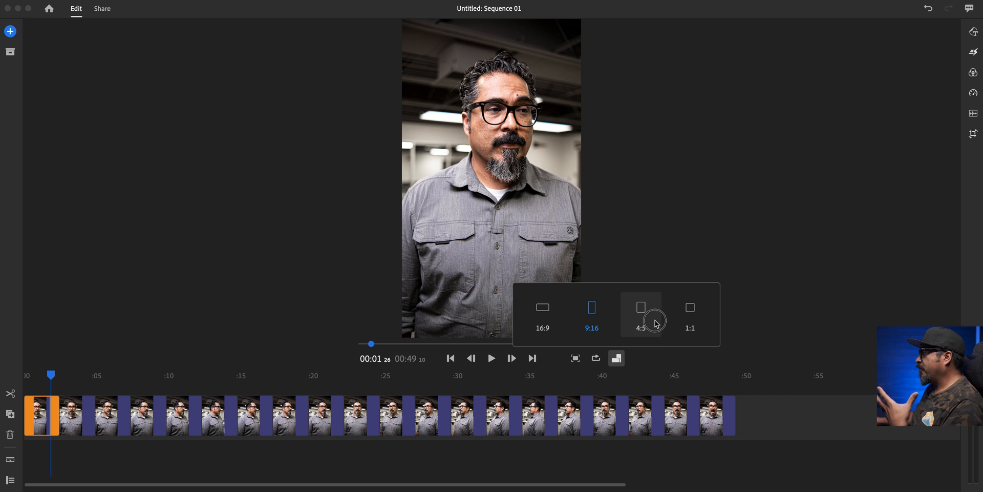
left_click(640, 313)
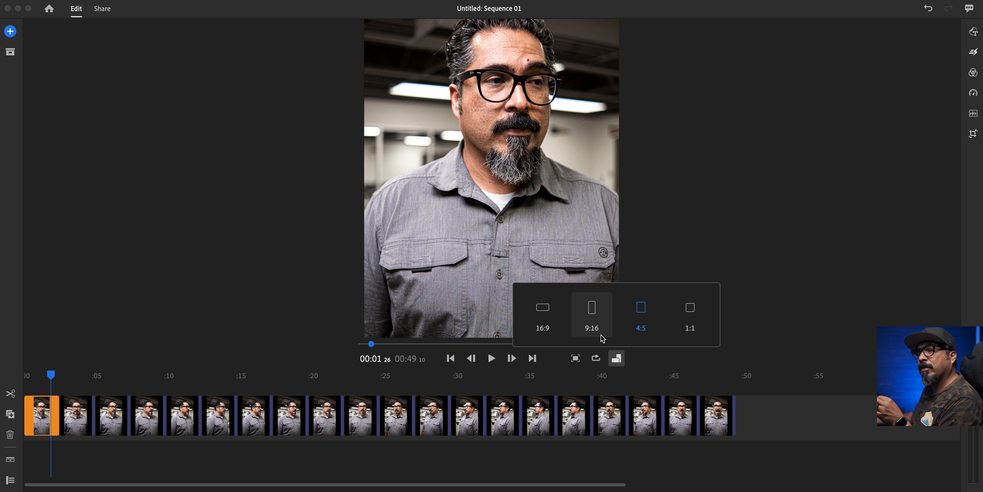
mouse_move(690, 313)
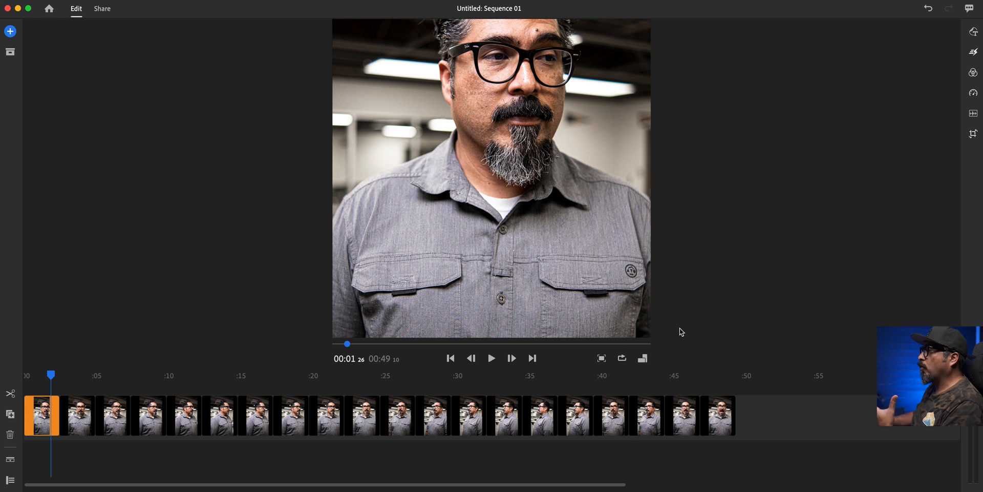
mouse_move(556, 311)
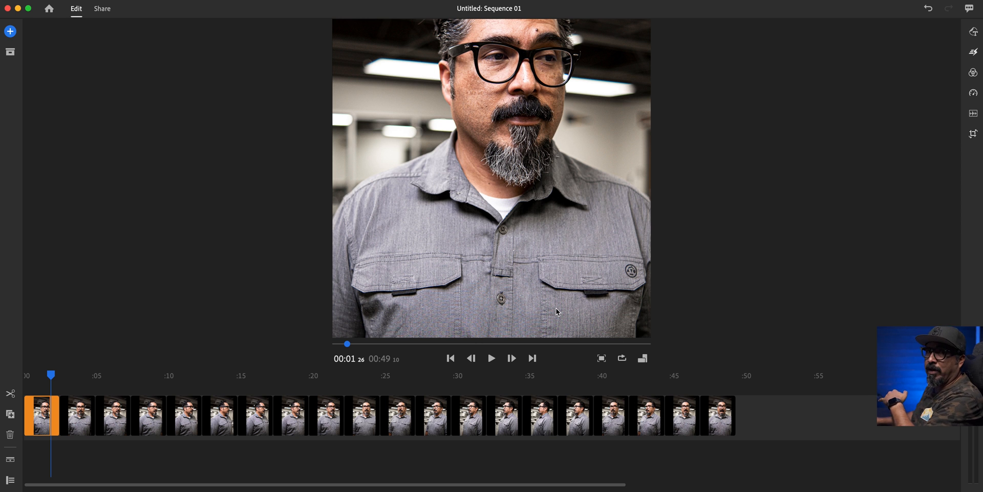
- In Transform, lower the first photo's Vertical Position to about 710
left_click(974, 133)
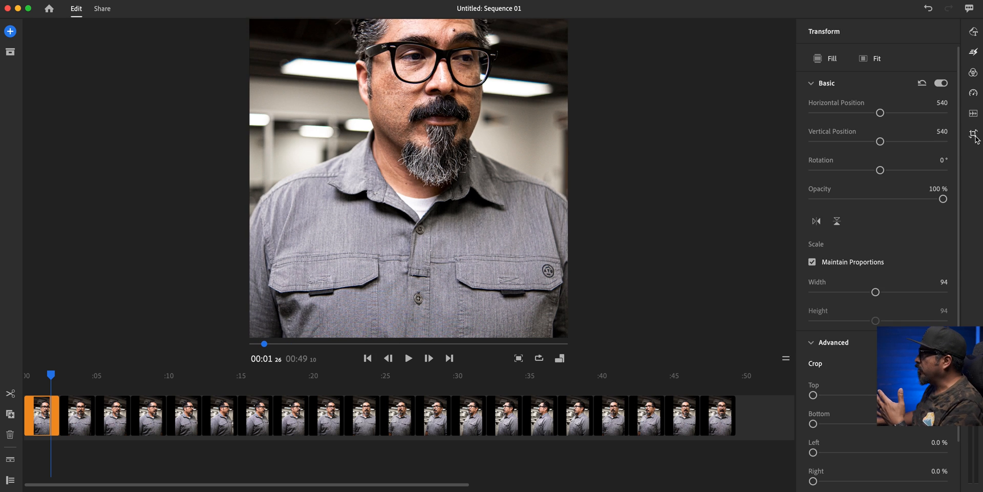
mouse_move(974, 133)
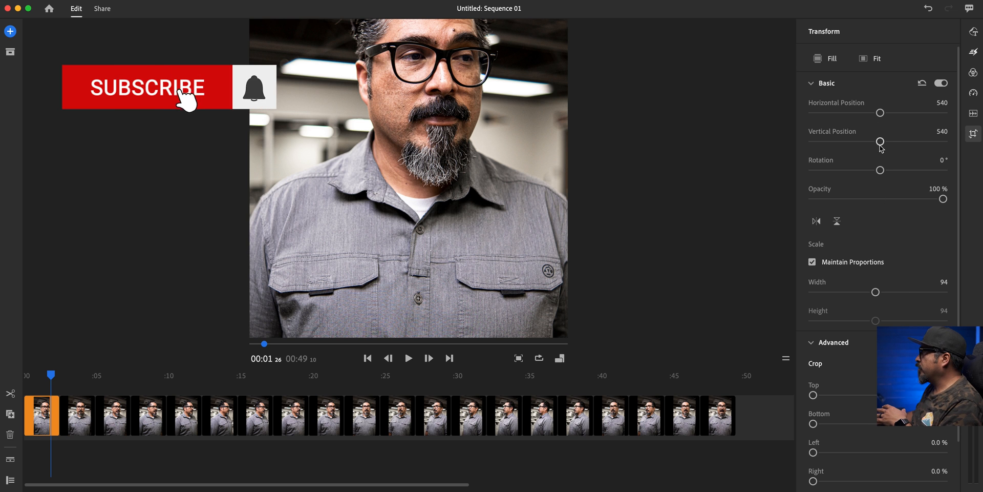
left_click_drag(879, 142, 887, 145)
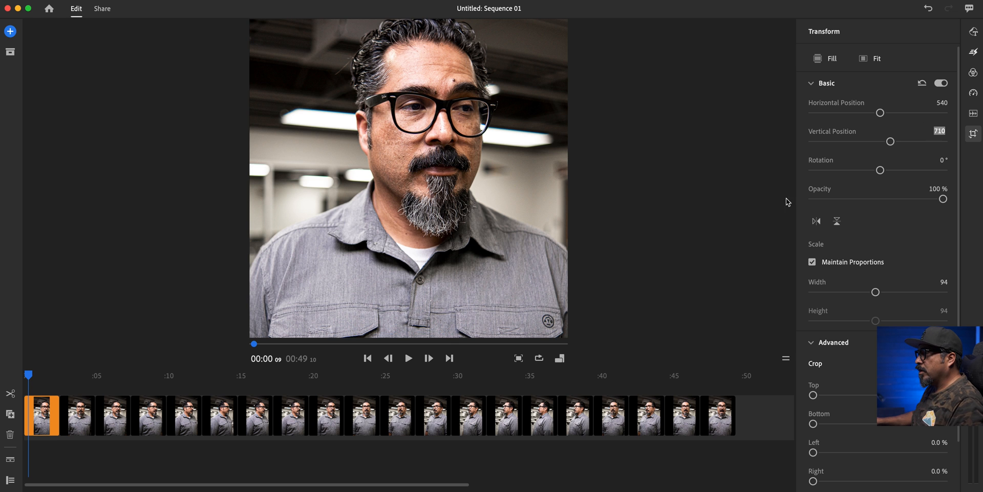
left_click(77, 415)
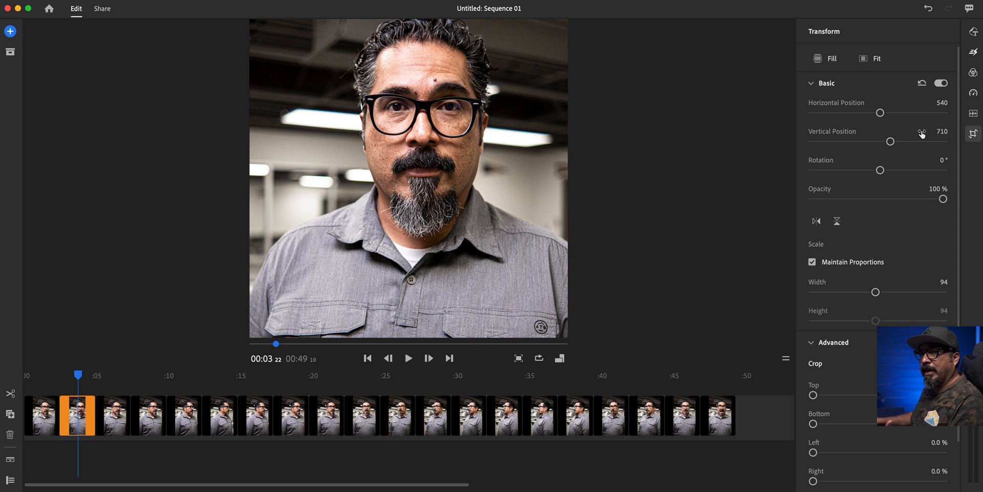
mouse_move(725, 251)
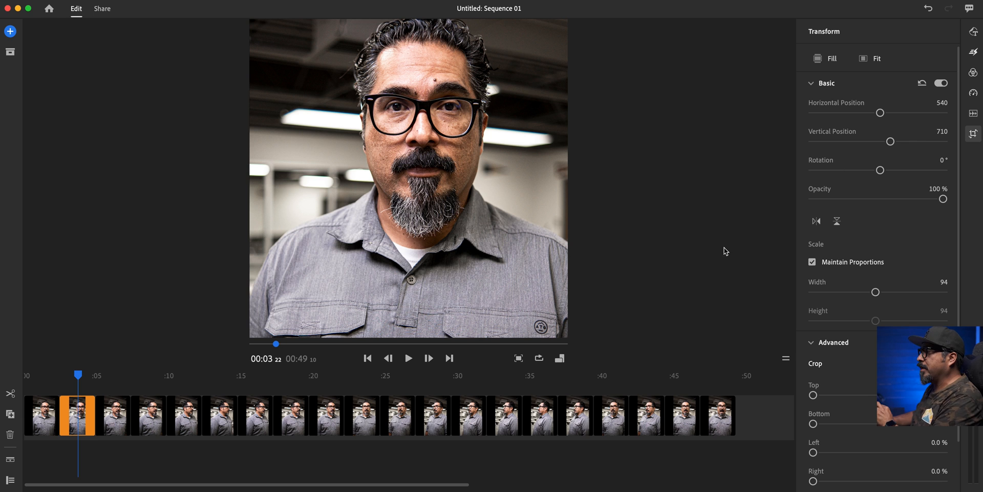
mouse_move(678, 281)
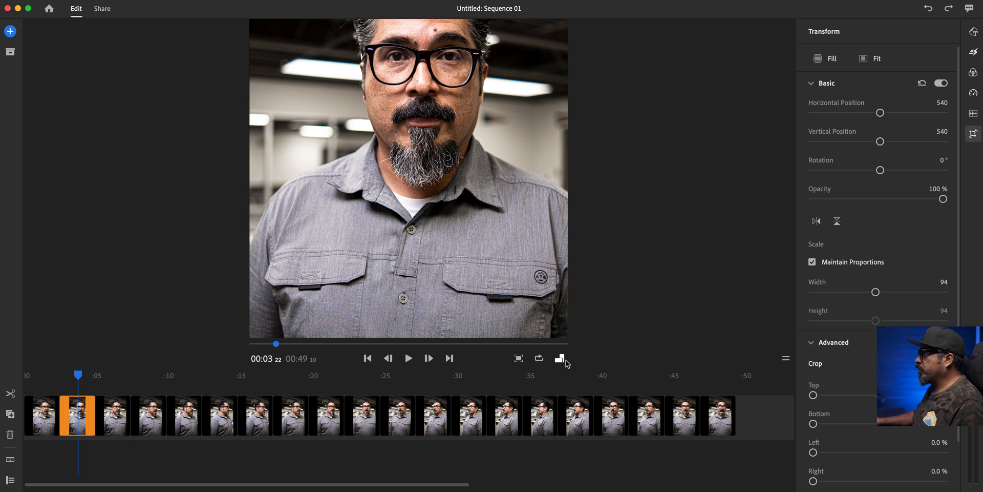
left_click(558, 357)
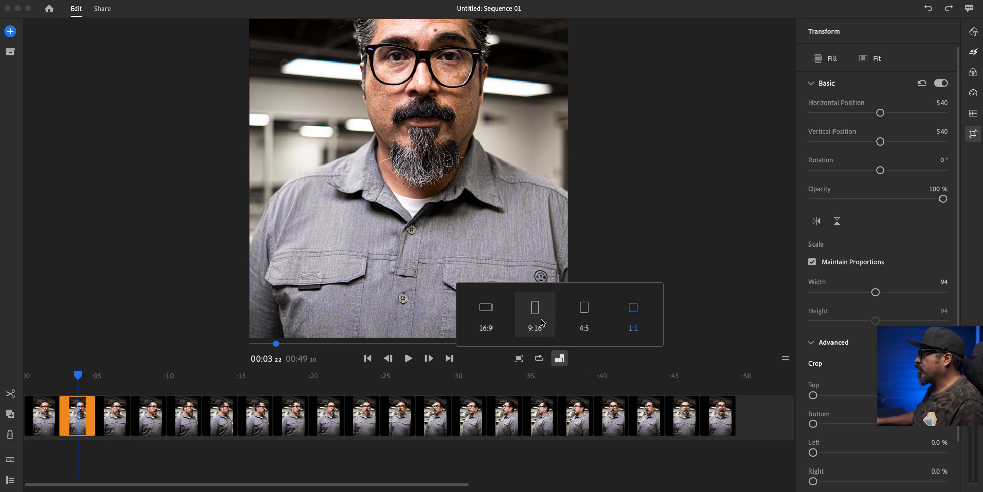
left_click(534, 308)
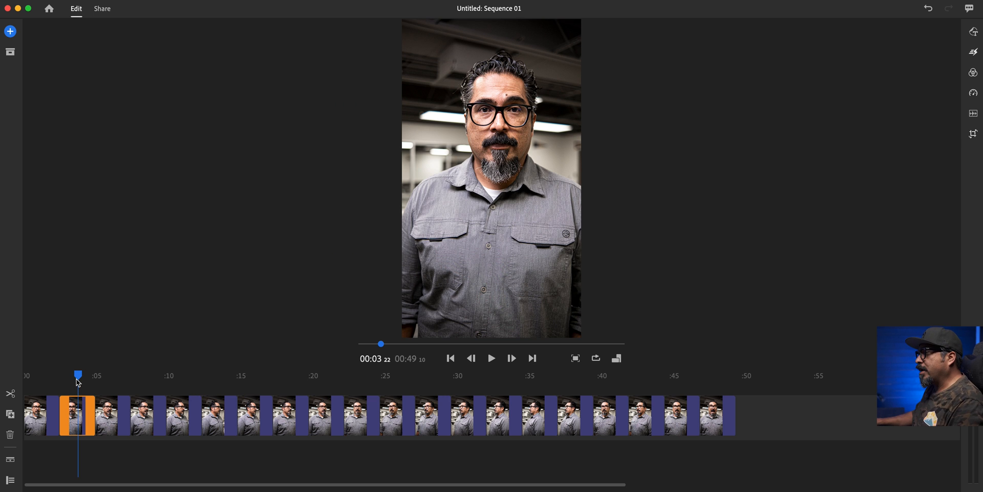
left_click(451, 358)
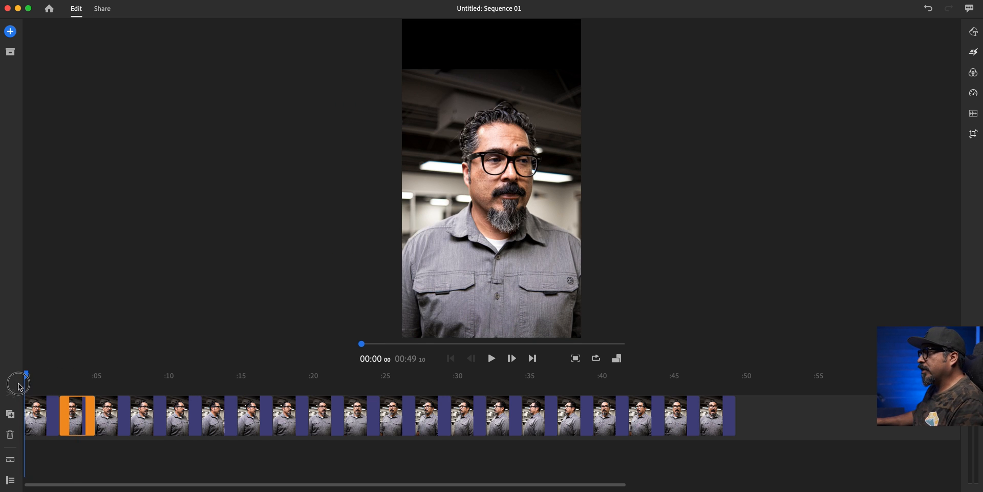
left_click(928, 8)
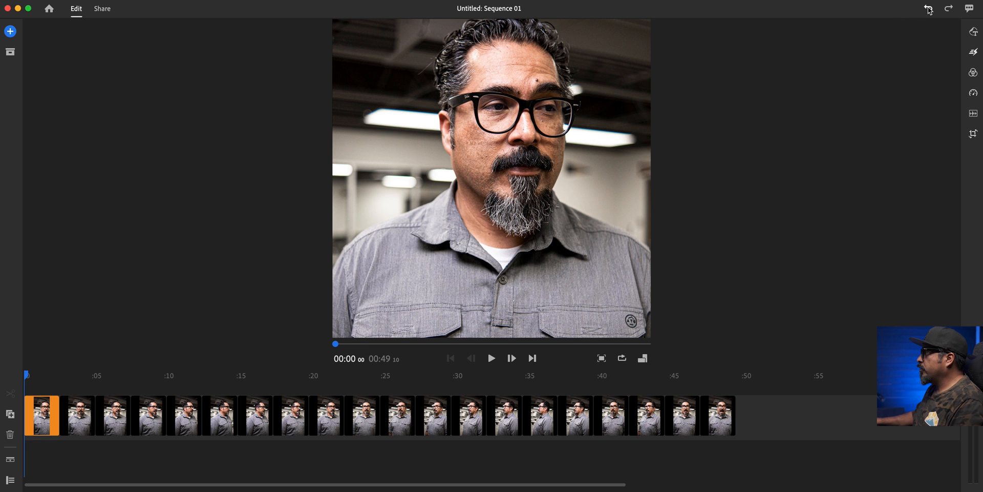
left_click(642, 357)
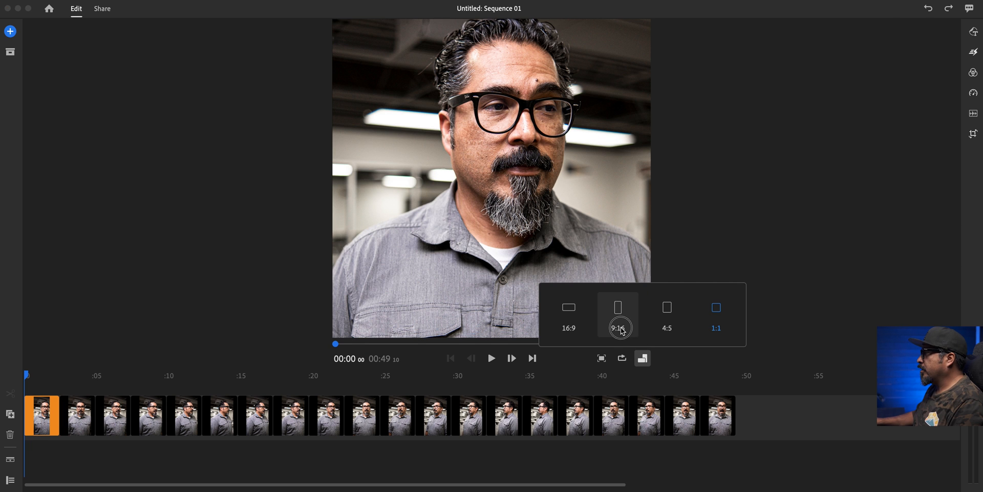
left_click(618, 311)
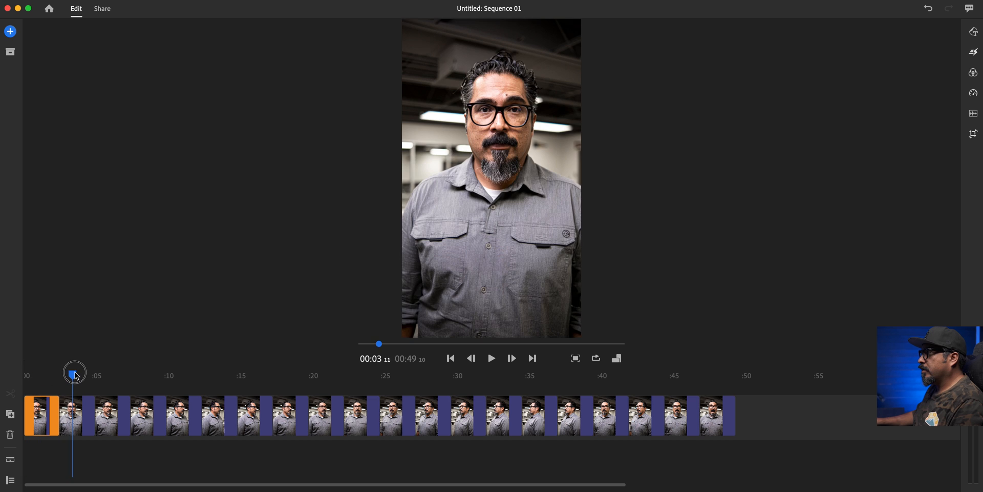
left_click_drag(74, 371, 49, 375)
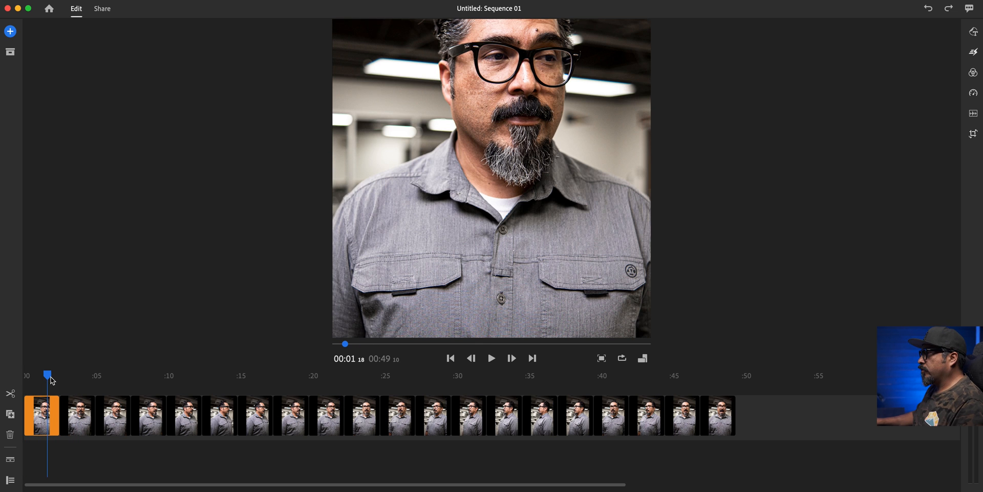
left_click(642, 357)
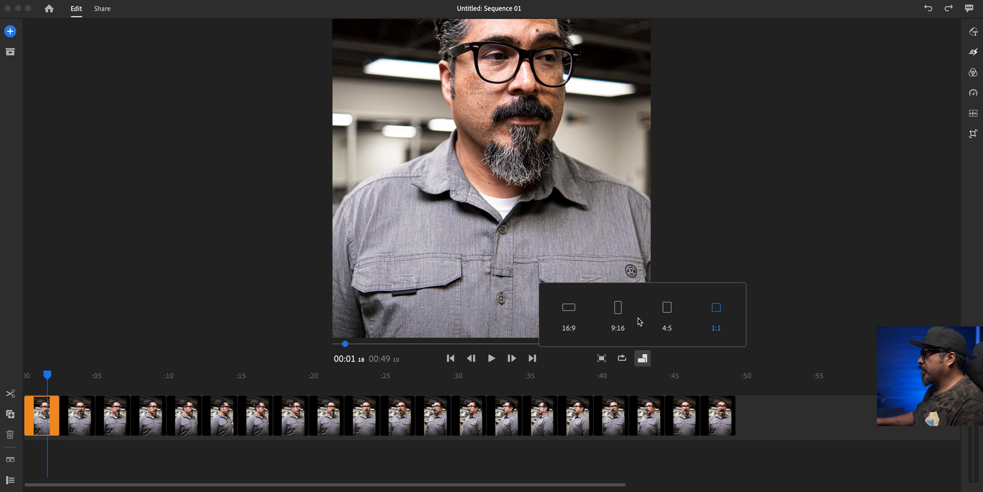
left_click(617, 307)
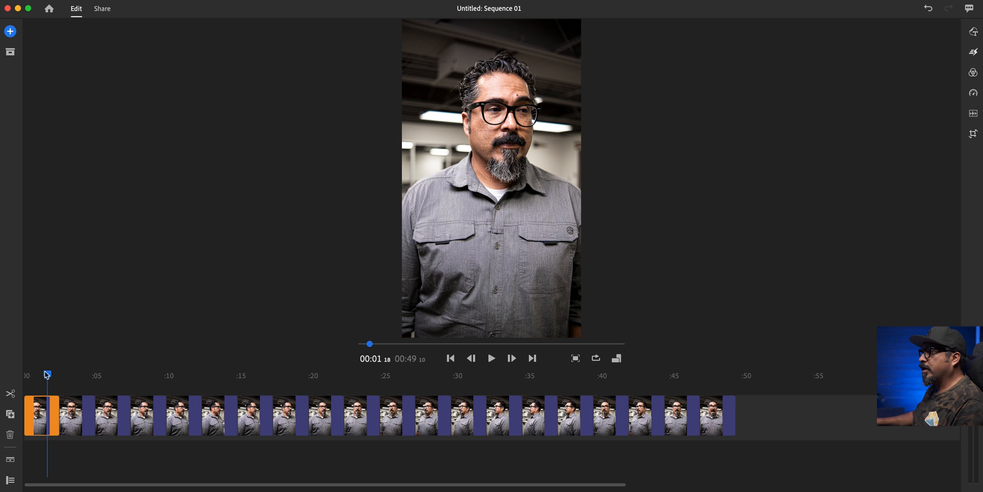
left_click_drag(47, 375, 426, 375)
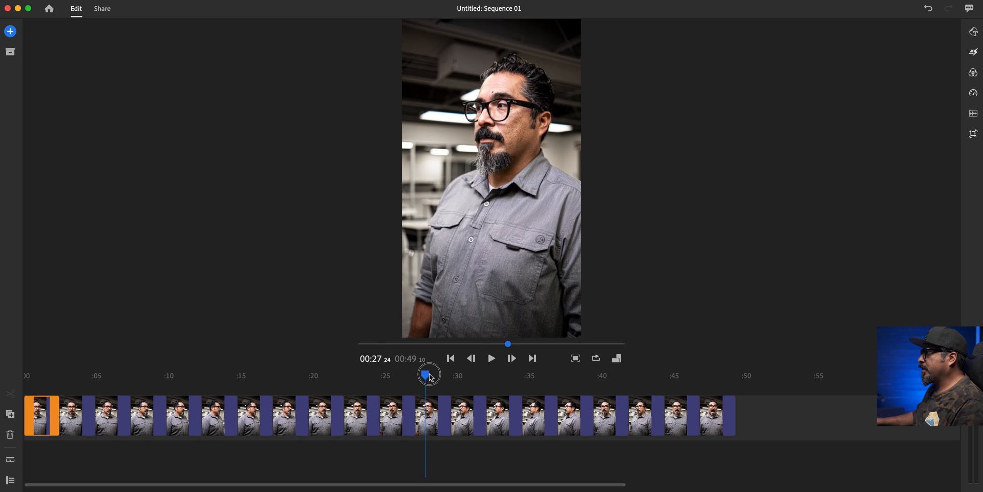
left_click_drag(430, 375, 632, 369)
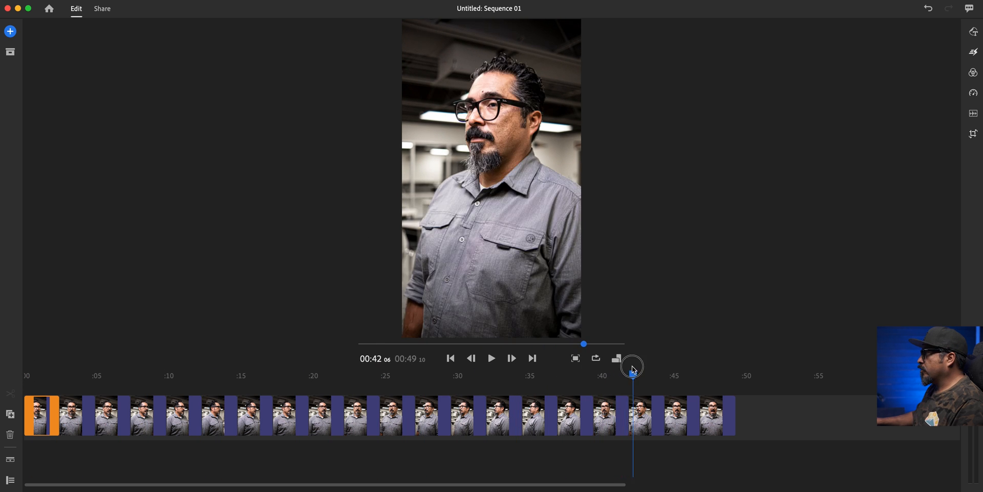
left_click_drag(631, 366, 596, 376)
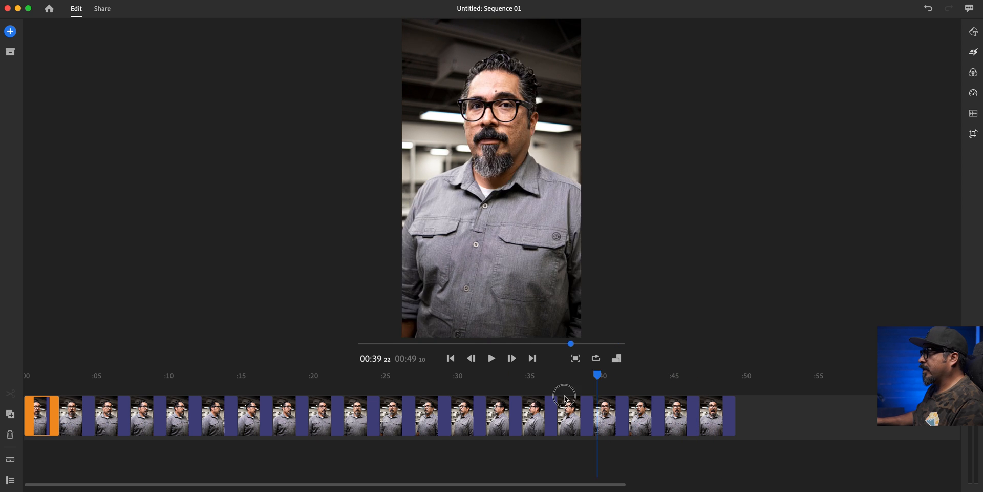
left_click_drag(596, 374, 516, 375)
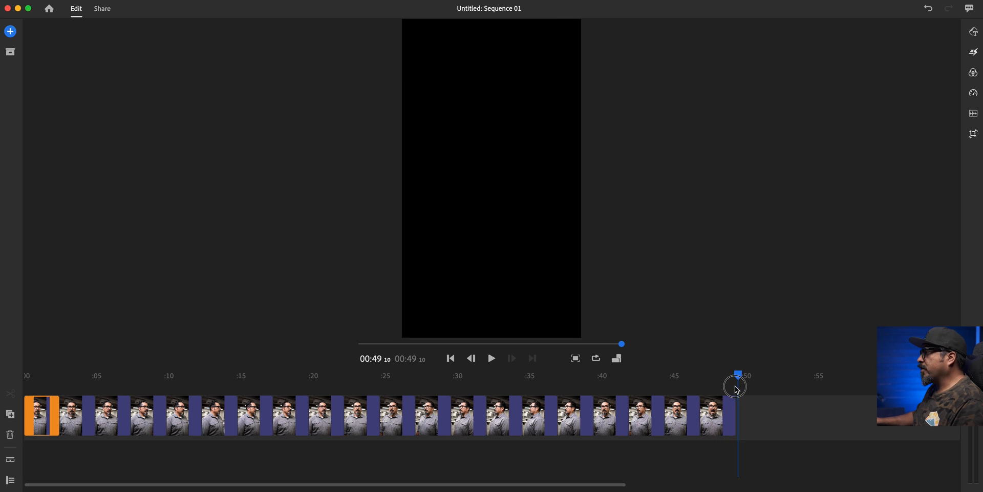
left_click(450, 357)
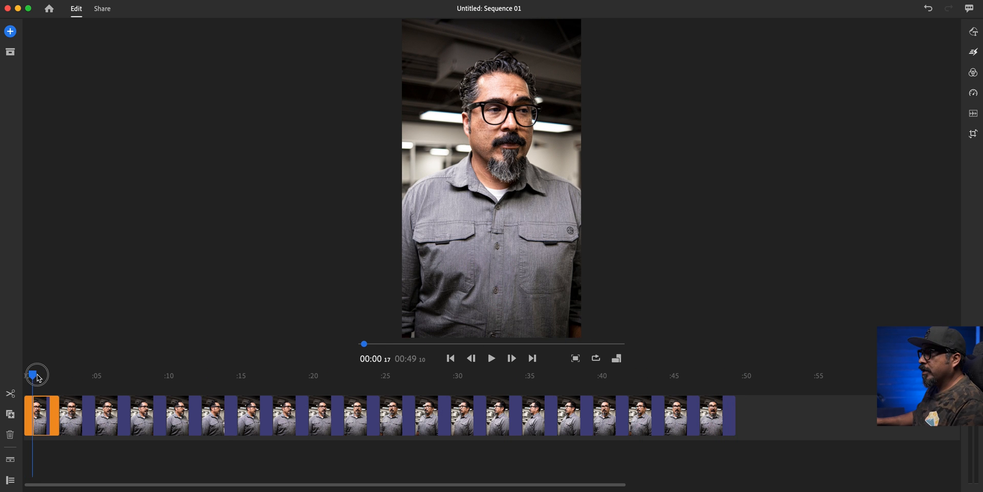
left_click_drag(37, 374, 61, 374)
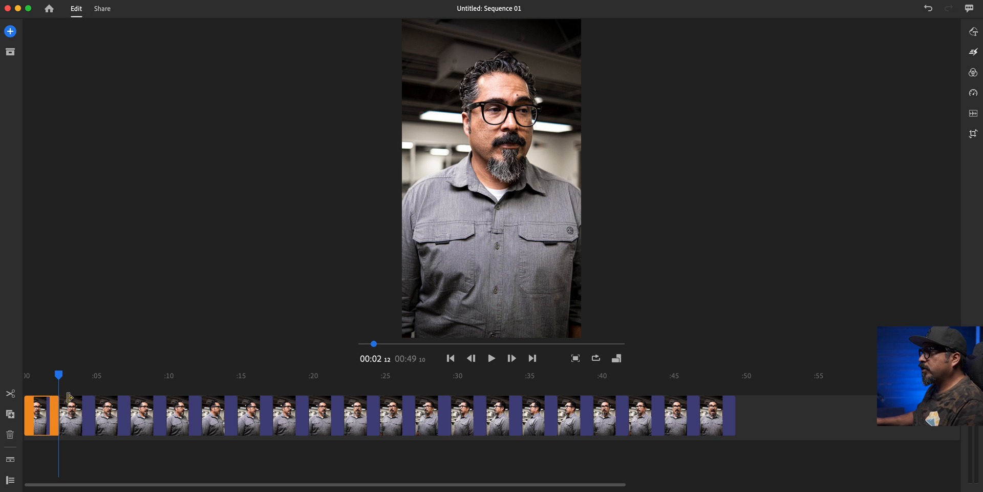
left_click(61, 374)
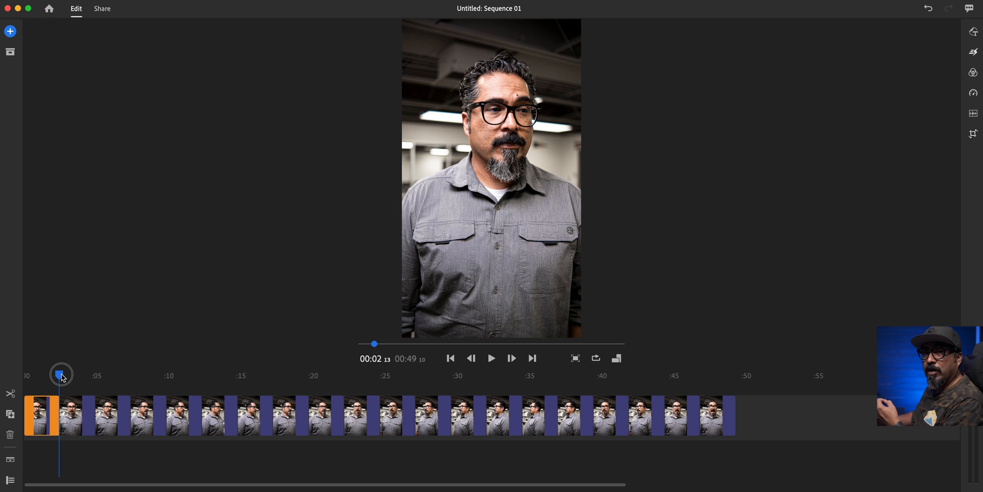
left_click(450, 358)
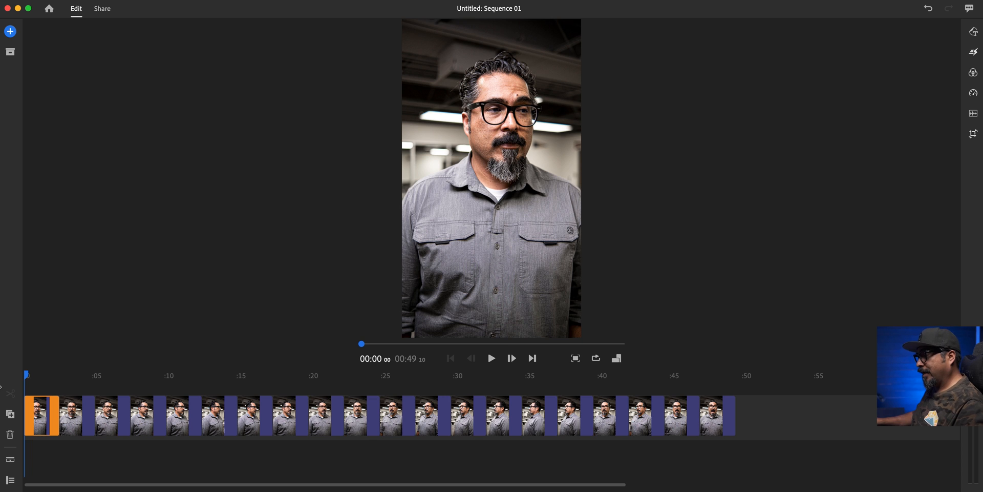
left_click(491, 358)
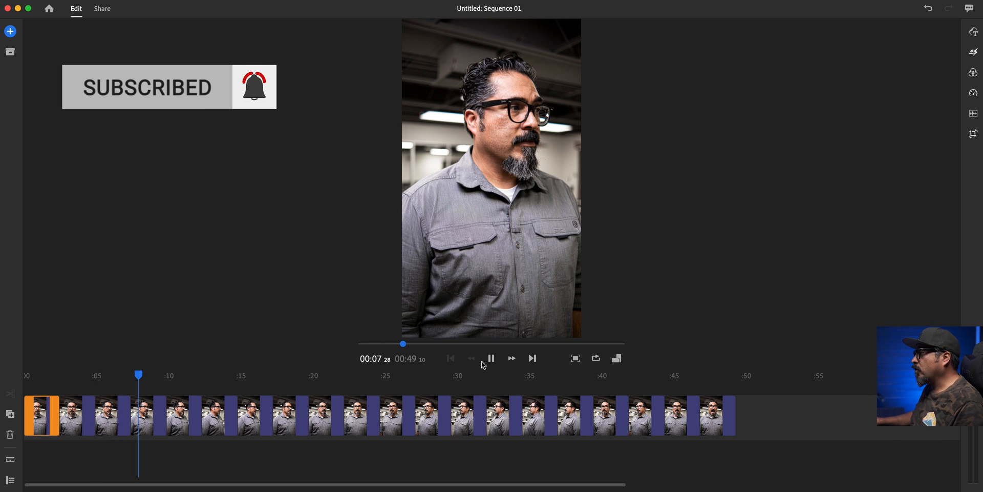
left_click(491, 357)
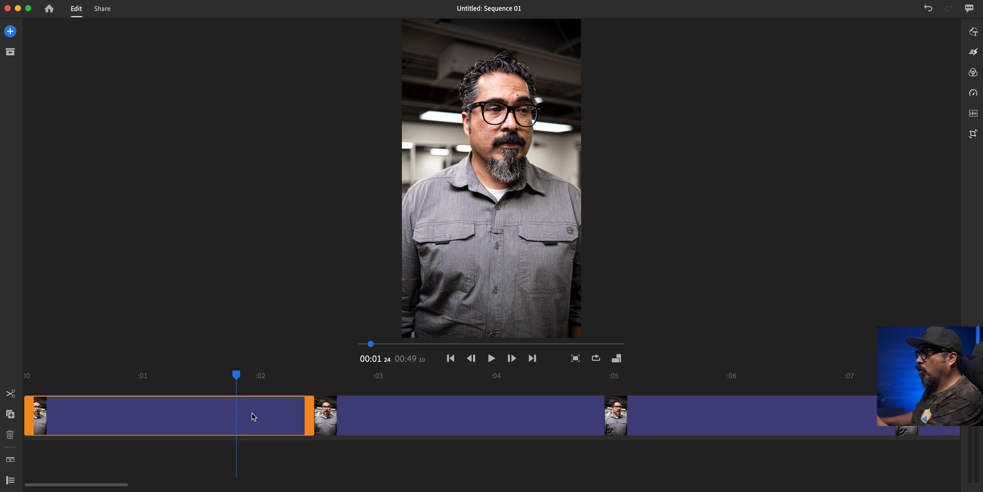
mouse_move(232, 371)
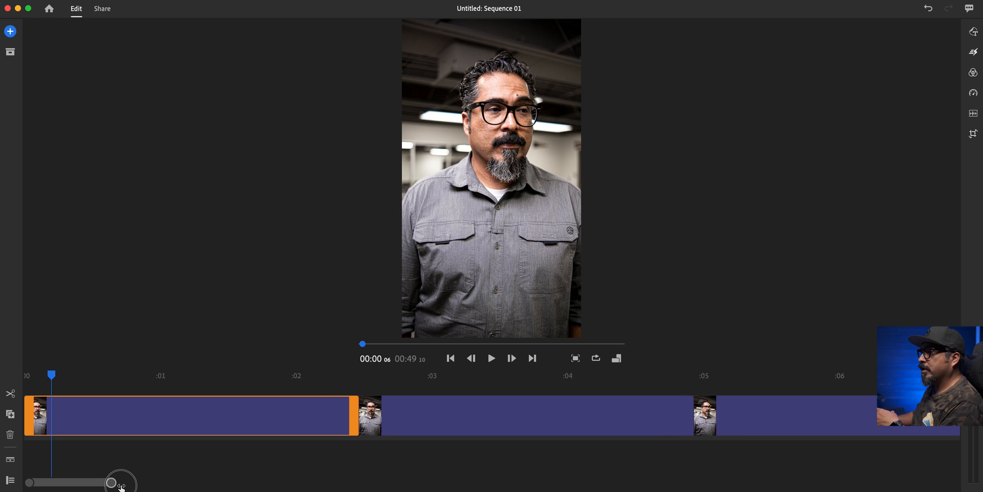
- Zoom into the timeline and trim the first photo clip down to a few frames
left_click_drag(119, 480, 69, 483)
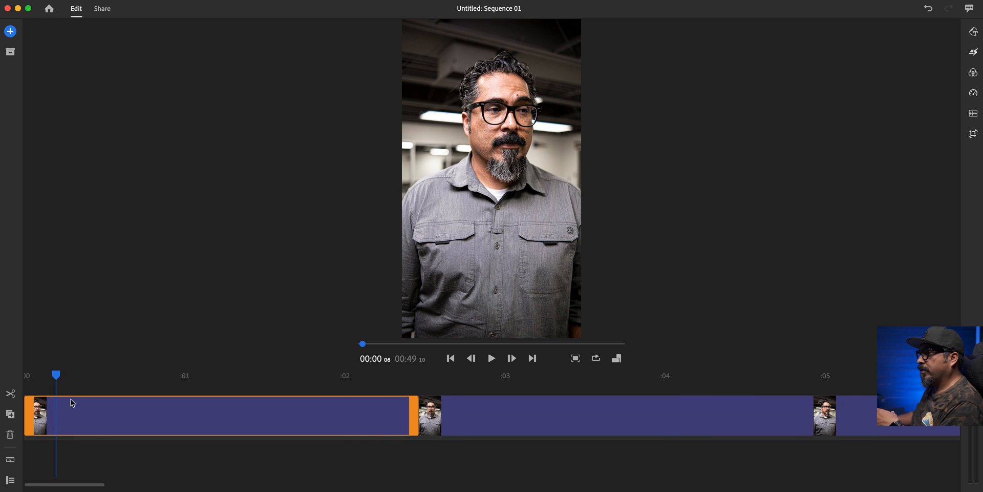
left_click_drag(57, 374, 46, 381)
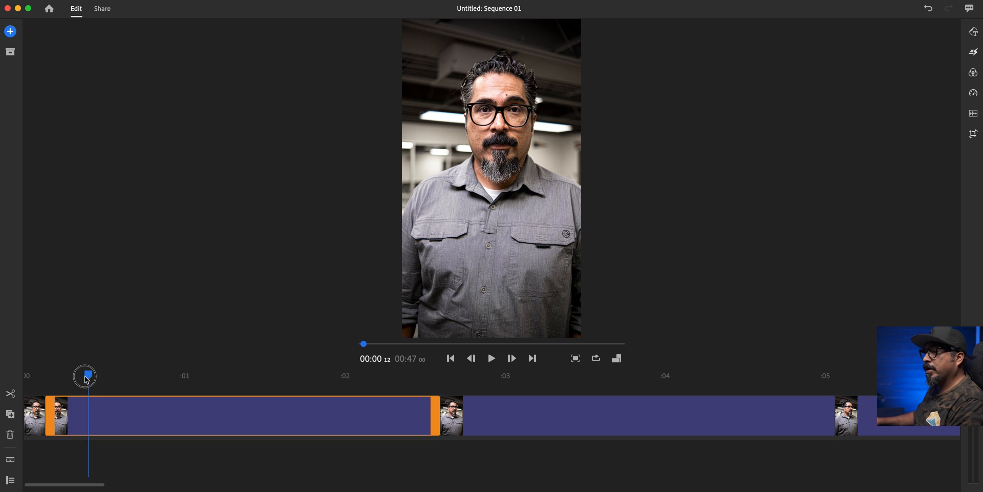
left_click_drag(84, 376, 34, 376)
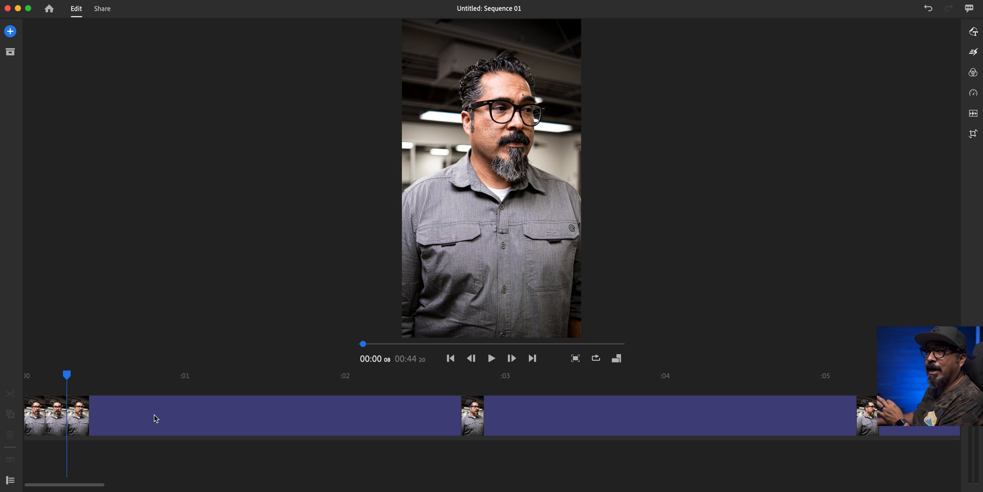
- Select the next long photo clip to shorten
left_click(157, 415)
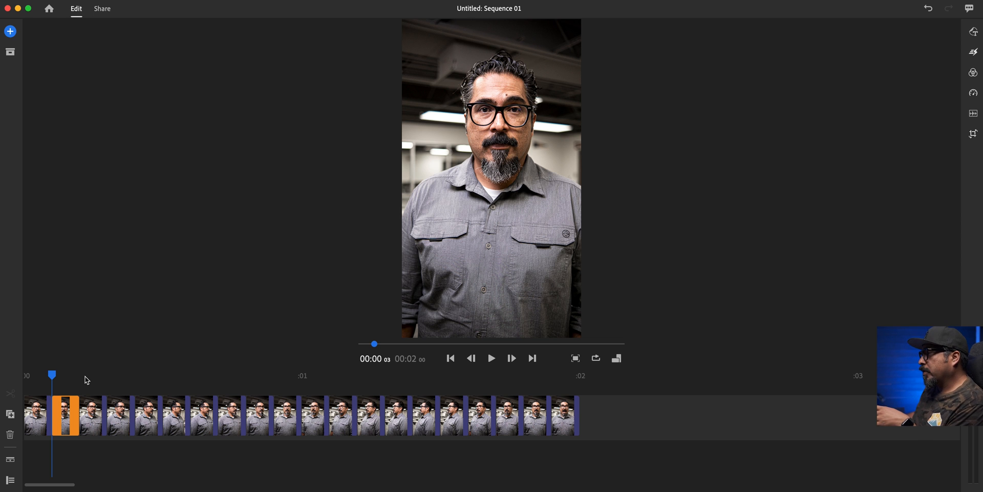
left_click(492, 357)
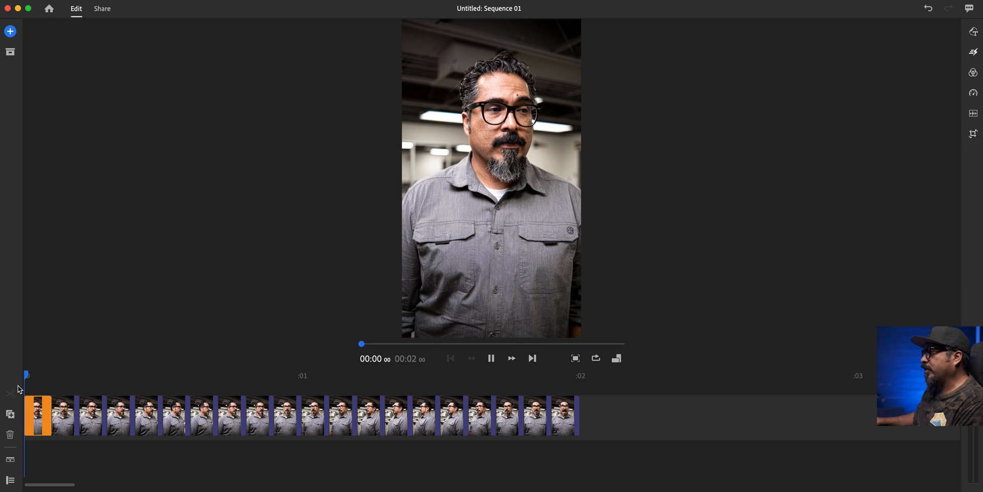
left_click(491, 358)
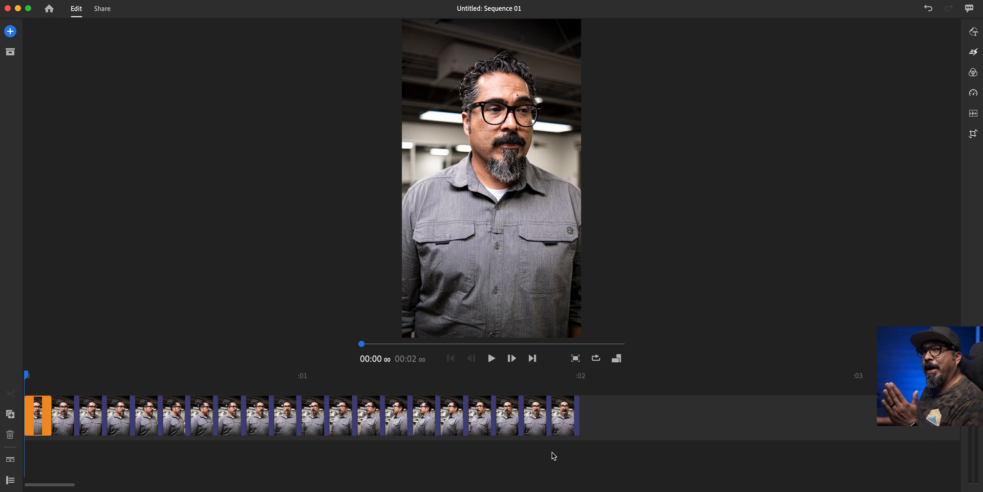
mouse_move(16, 371)
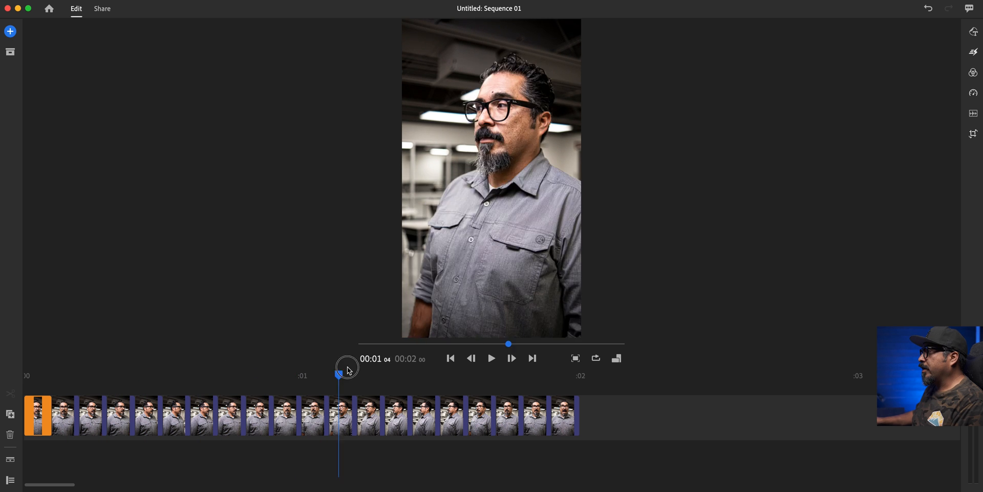
left_click_drag(348, 369, 557, 374)
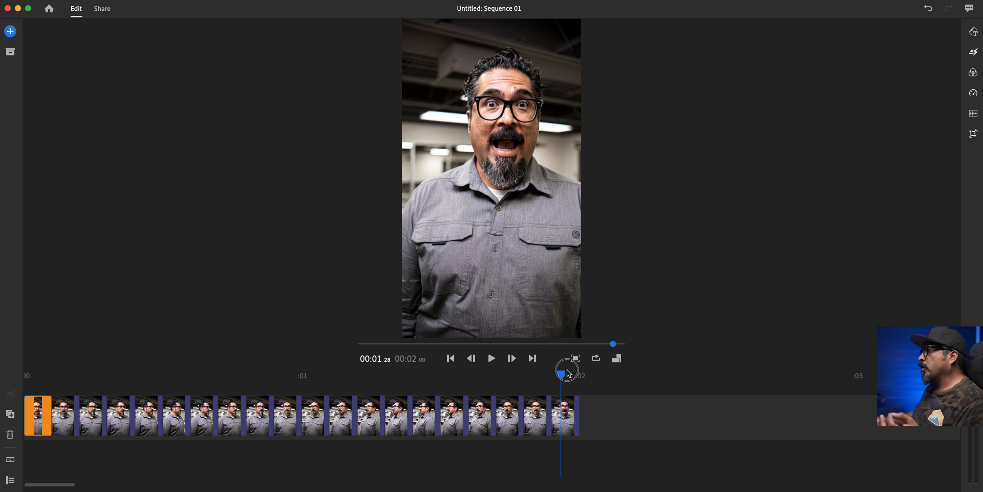
left_click_drag(561, 375, 366, 374)
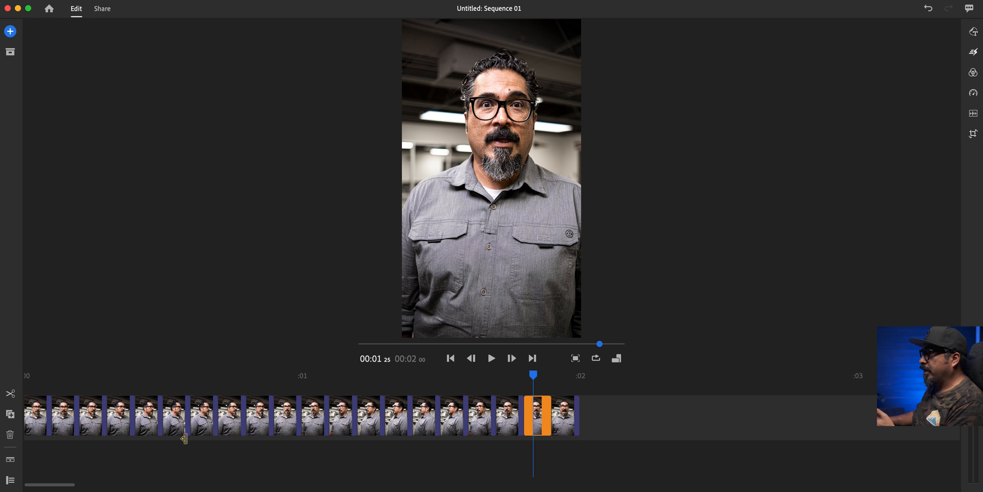
mouse_move(11, 416)
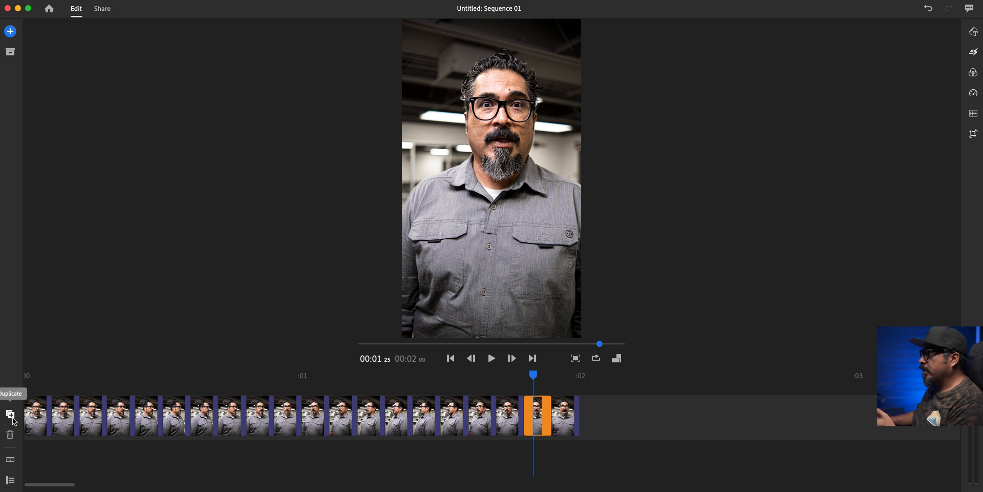
- Duplicate the later photos and append the copies to the sequence end in reverse order
left_click(10, 416)
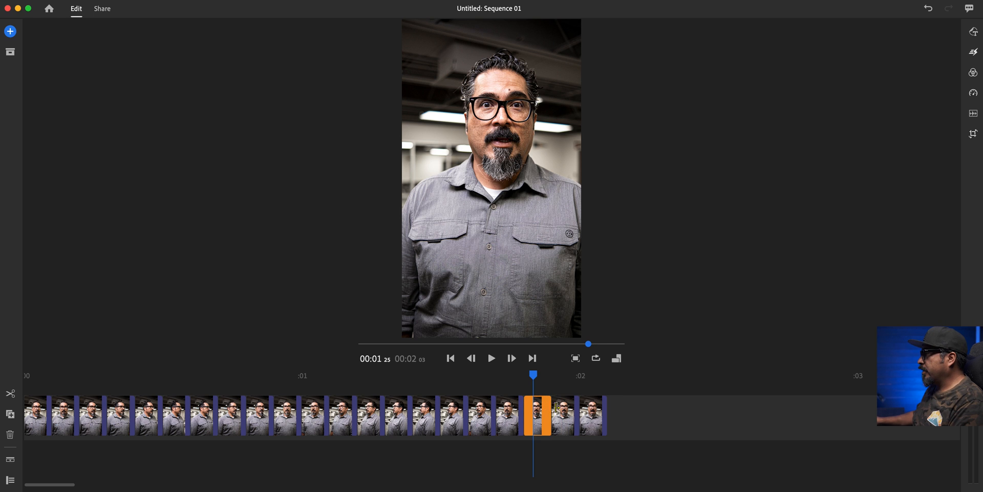
left_click_drag(537, 415, 593, 415)
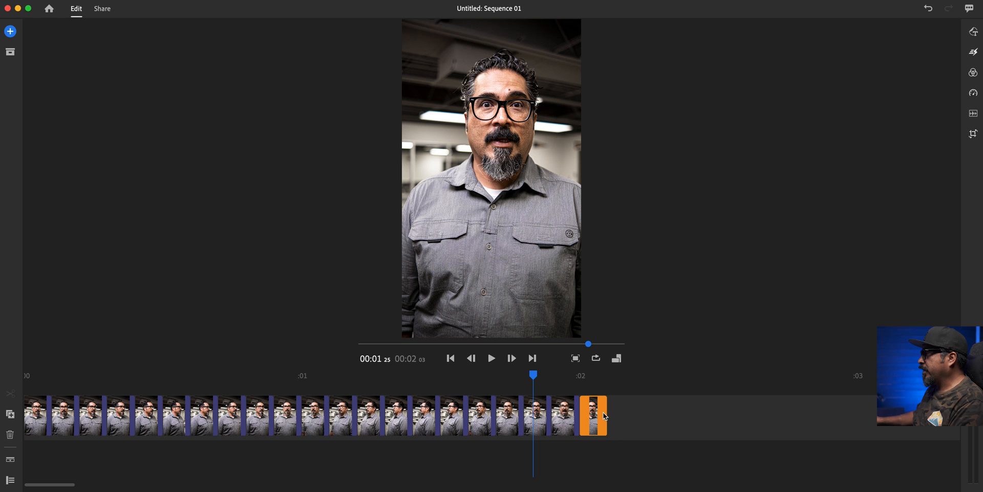
left_click_drag(592, 415, 506, 415)
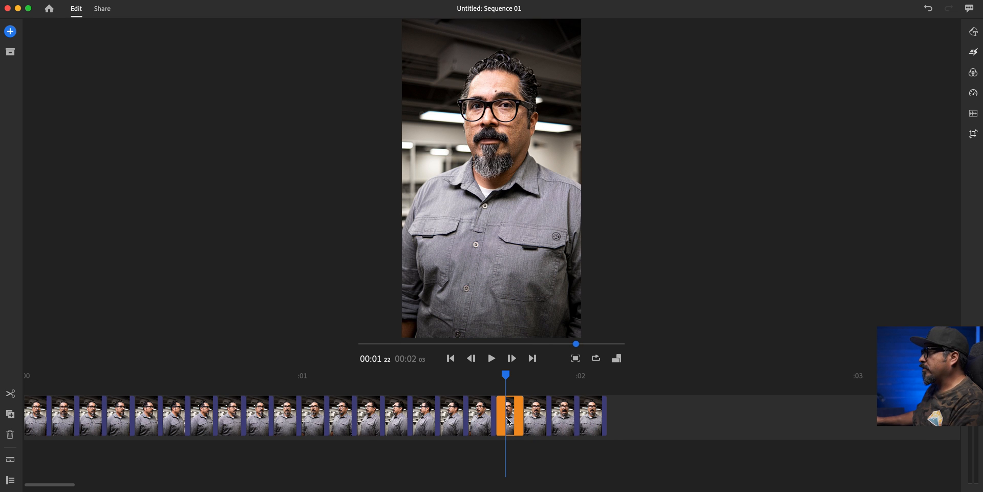
mouse_move(344, 408)
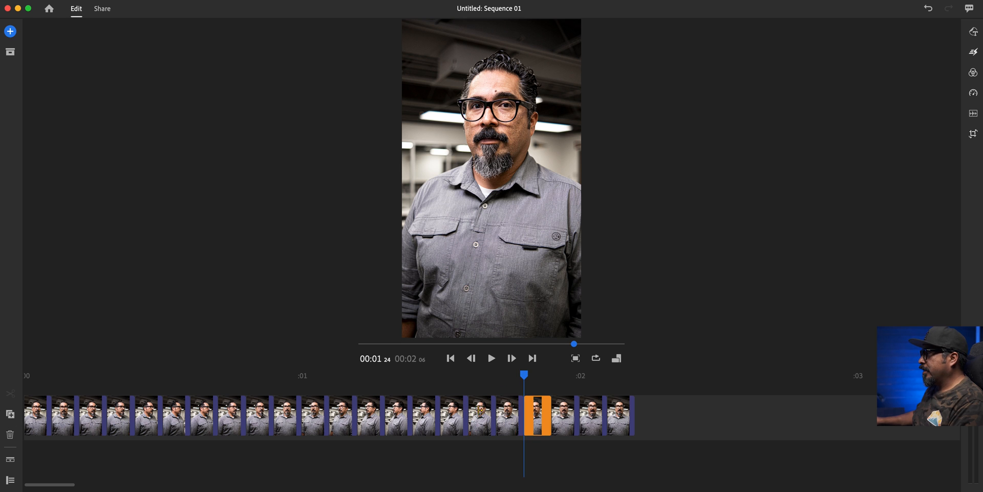
left_click_drag(537, 415, 626, 415)
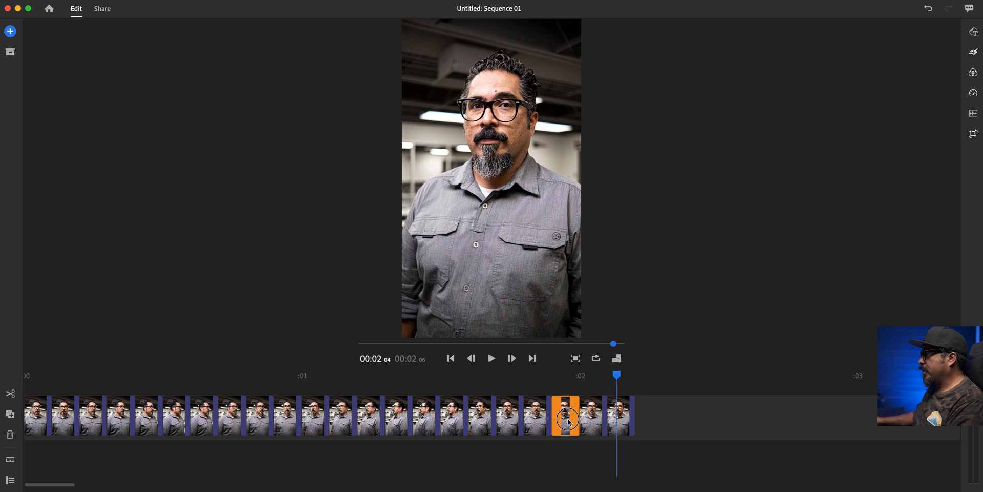
left_click_drag(616, 374, 478, 374)
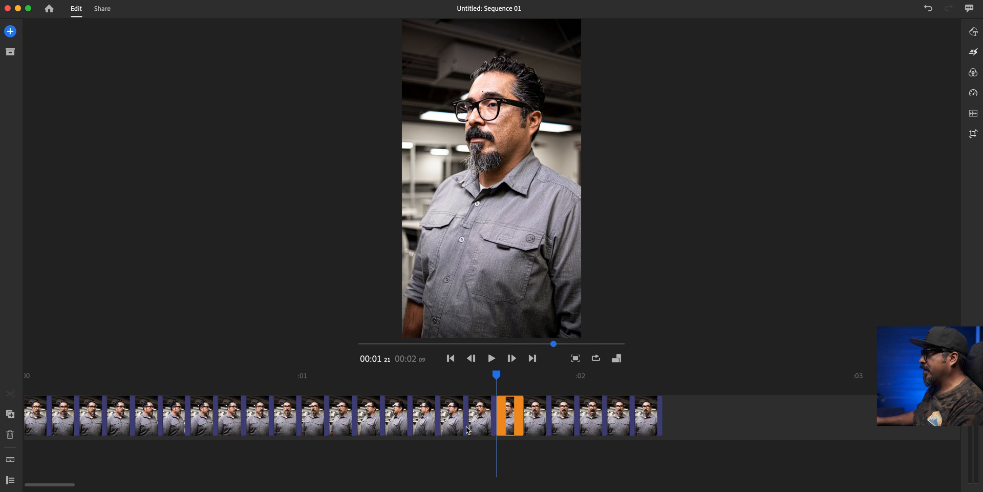
left_click_drag(509, 416, 663, 416)
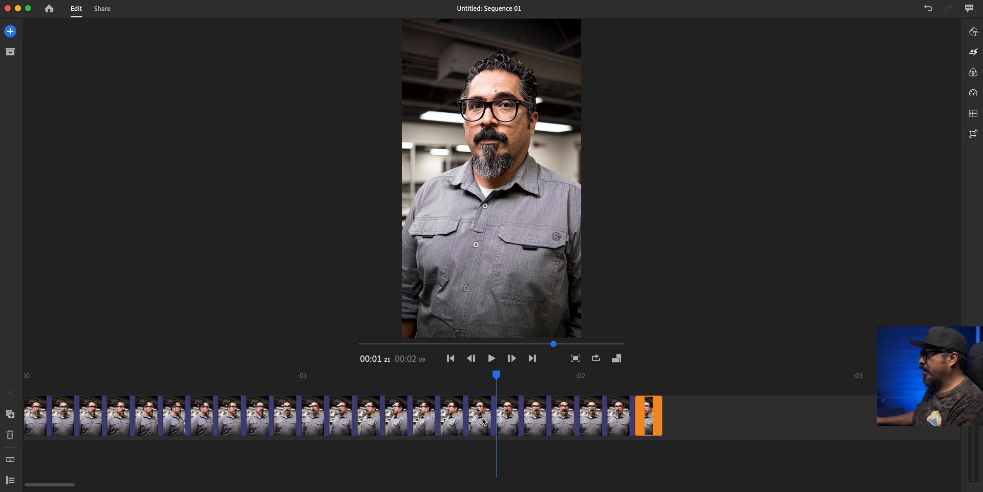
left_click_drag(649, 415, 511, 415)
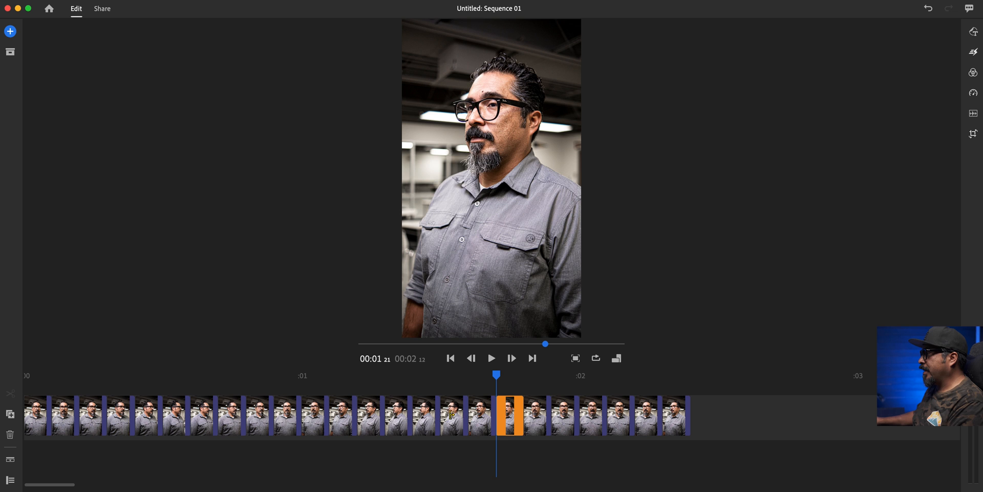
left_click_drag(511, 415, 676, 415)
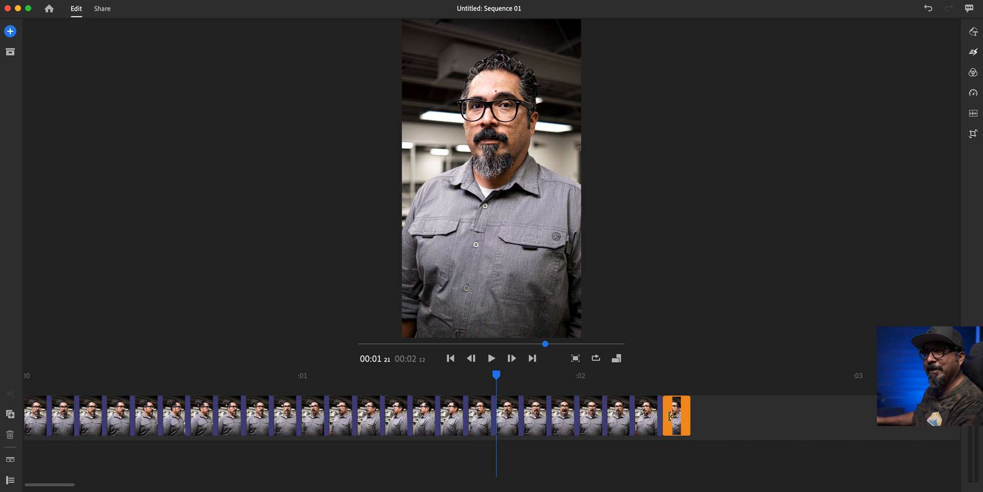
left_click(450, 358)
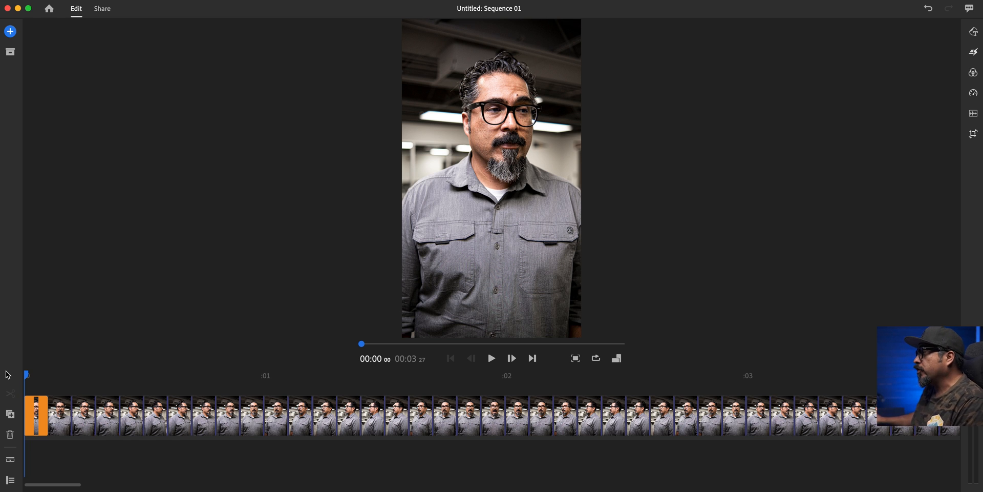
- Move to the sequence end, confirming 00:03:27, and zoom the timeline out
left_click(491, 358)
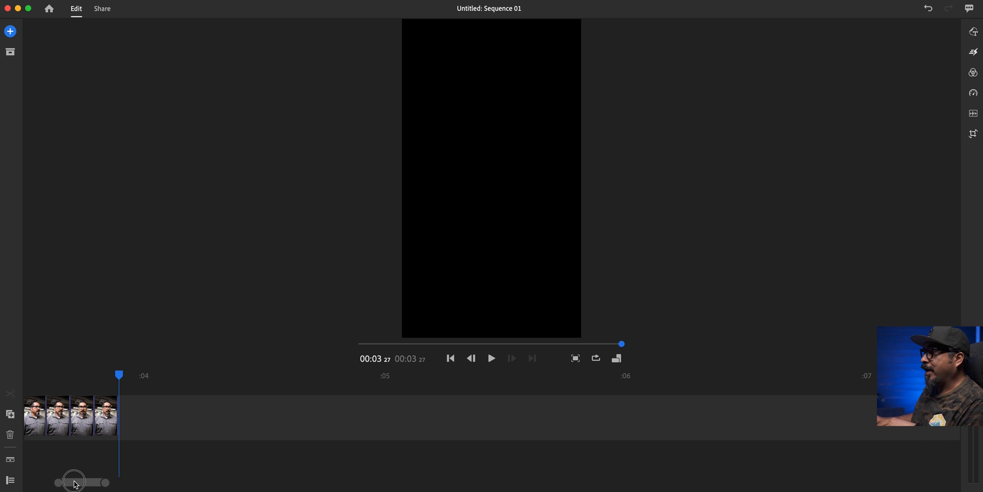
left_click_drag(73, 481, 112, 481)
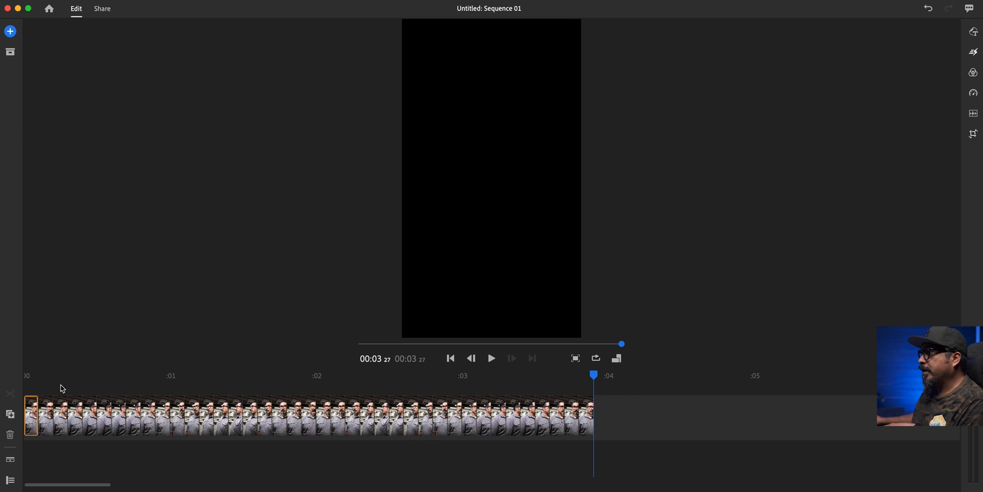
- Add the IAMCLAUDIUS logo PNG from Creative Cloud Files' REBRANDED_LOGO folder
left_click(11, 32)
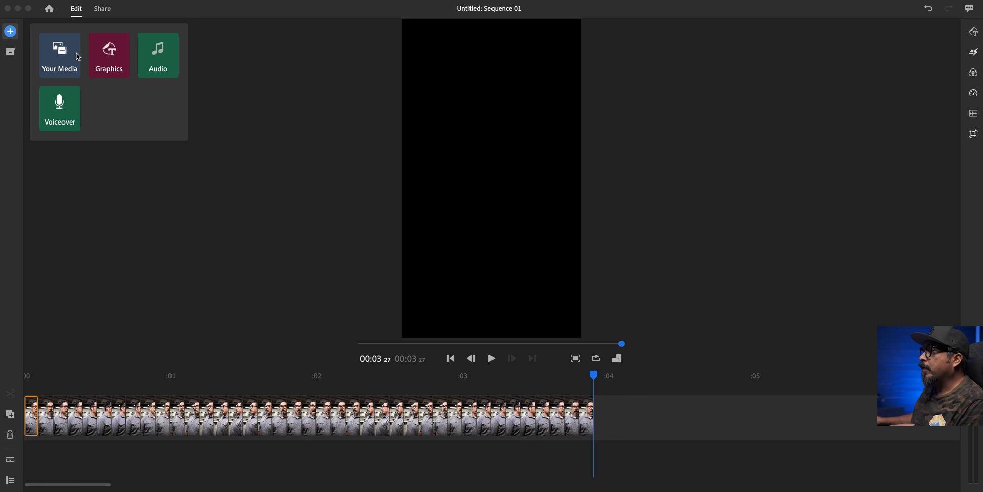
left_click(59, 56)
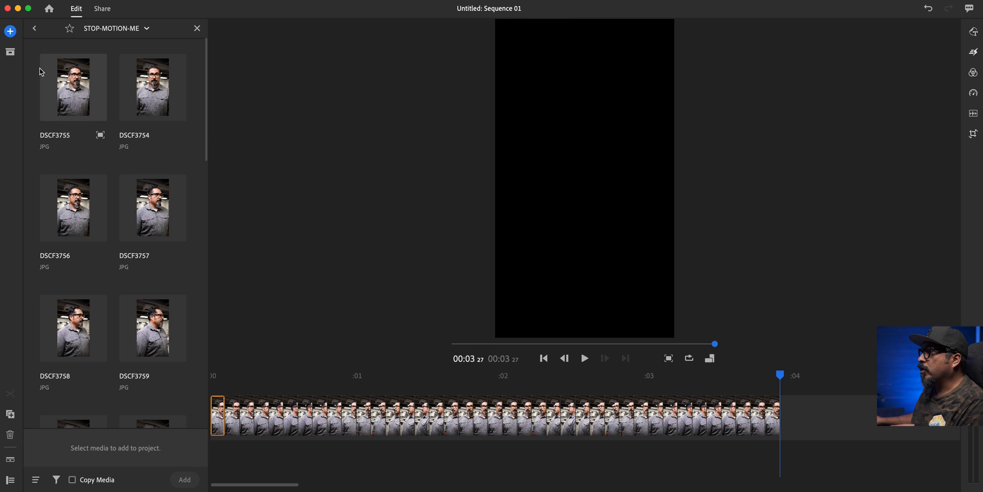
left_click(34, 28)
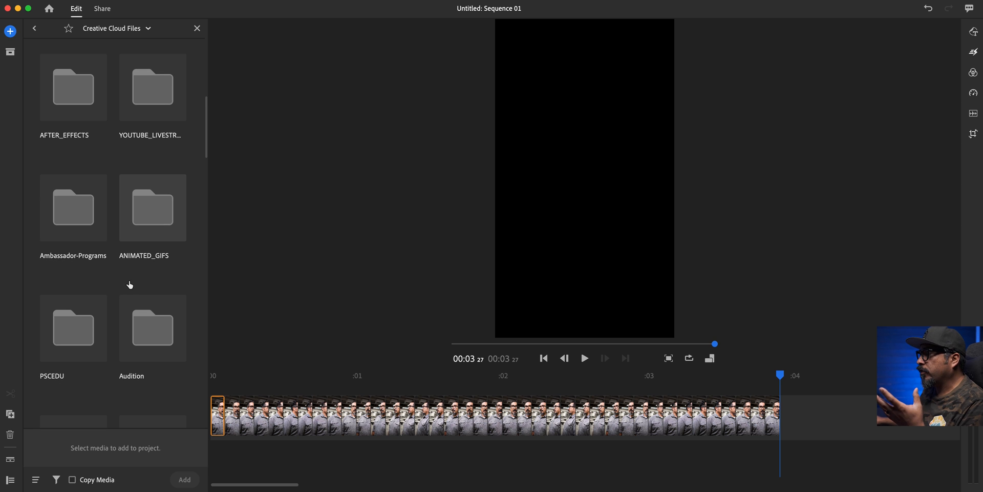
scroll("down", 3)
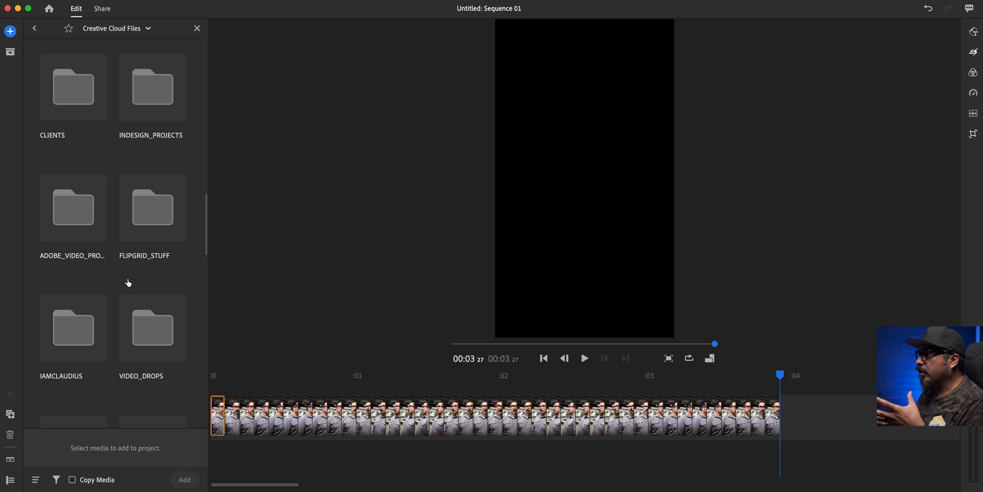
left_click(35, 479)
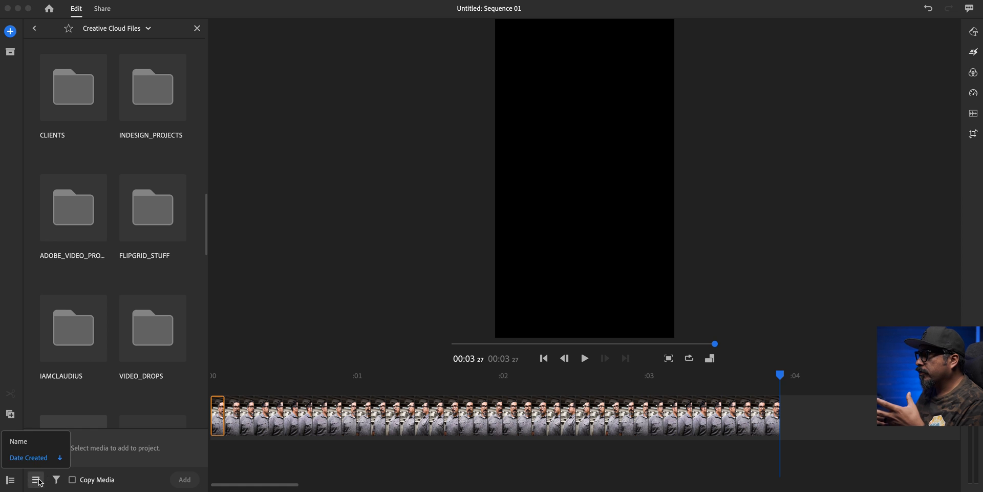
scroll("down", 3)
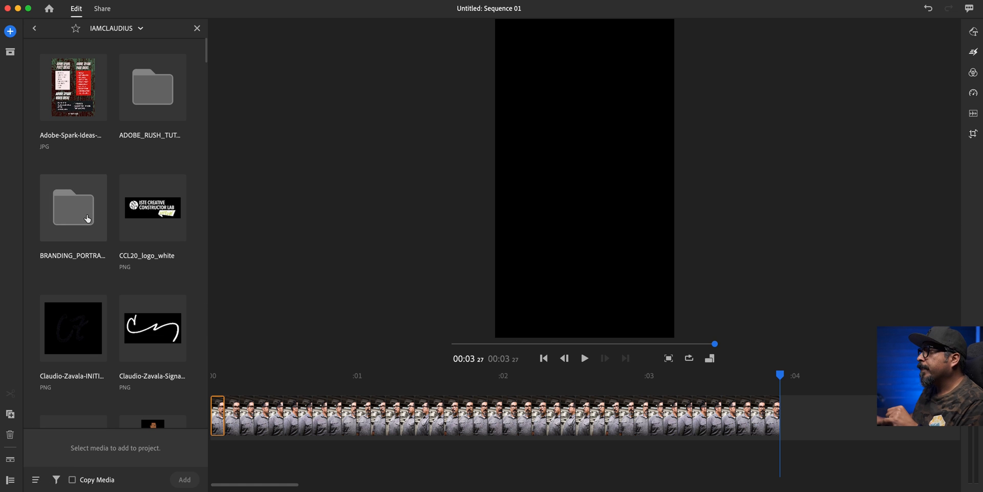
scroll("down", 3)
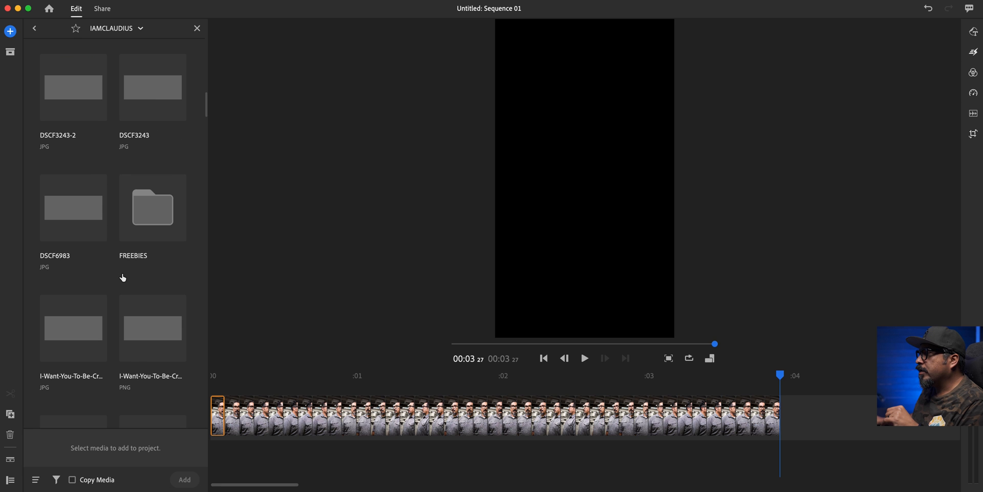
scroll("down", 3)
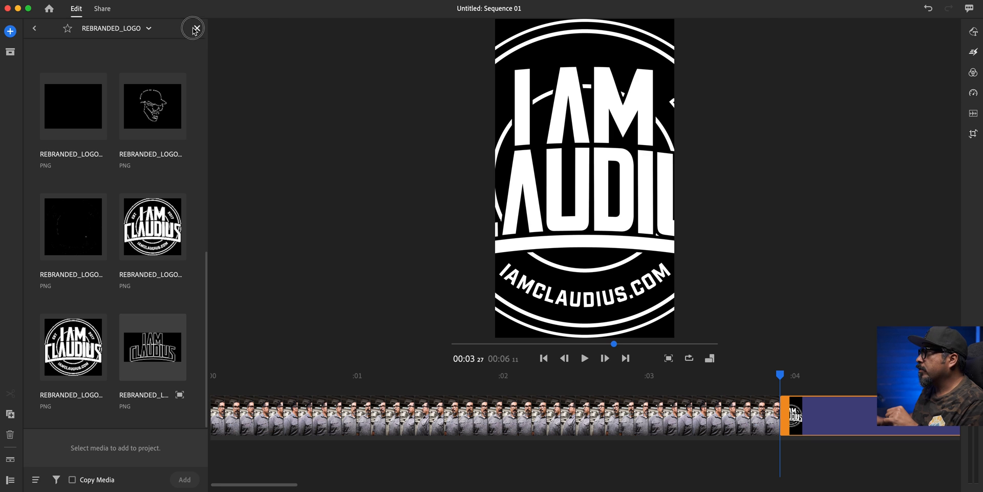
- Close the media panel and stretch the logo clip across the full sequence
left_click(194, 28)
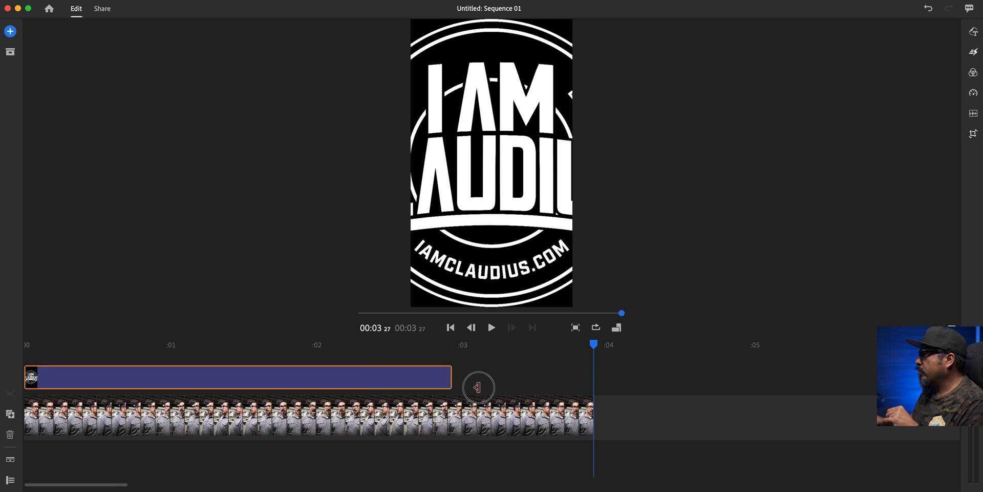
left_click_drag(449, 377, 592, 377)
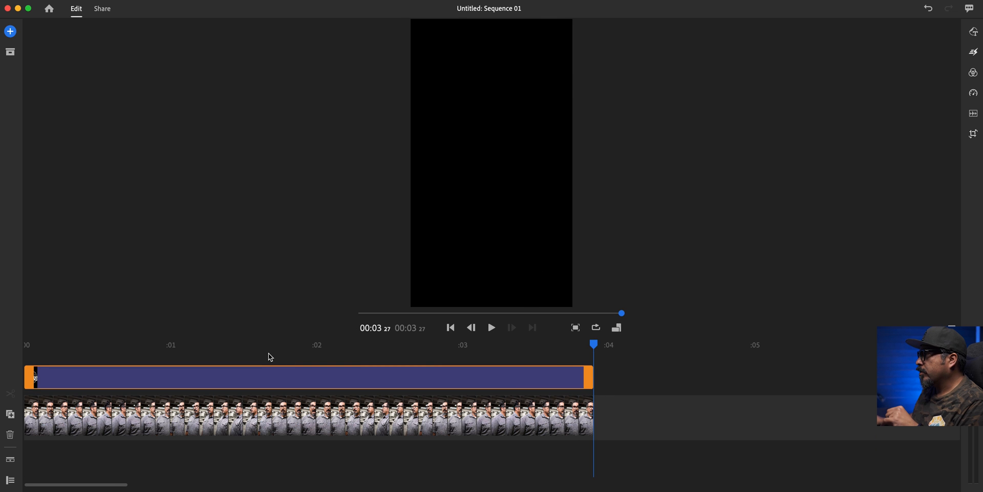
left_click(268, 344)
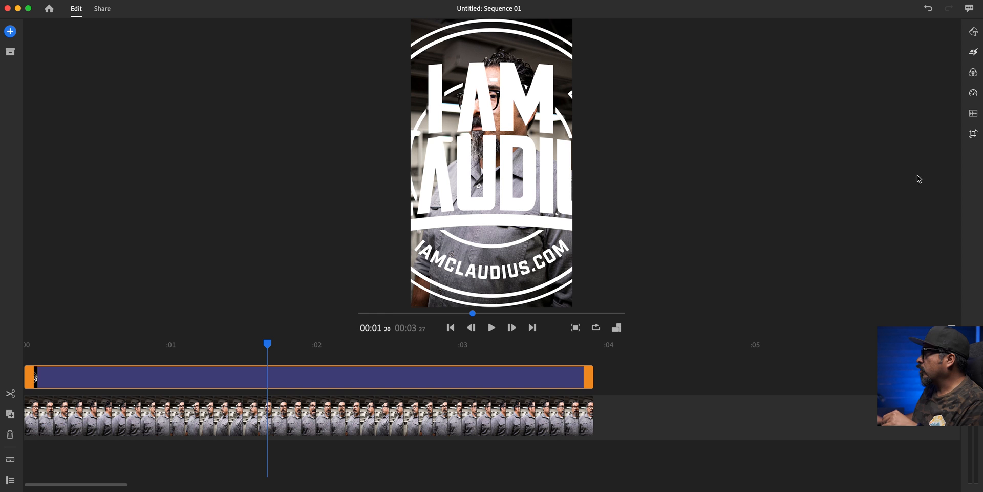
left_click(973, 133)
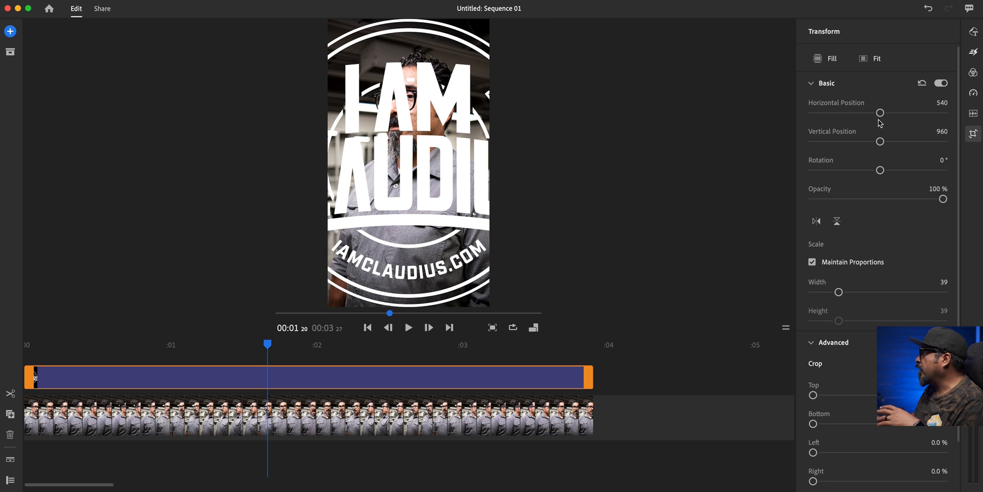
- Shrink the logo to Width 3 and position it bottom-right (vertical 1822, horizontal 982)
left_click_drag(838, 291, 823, 293)
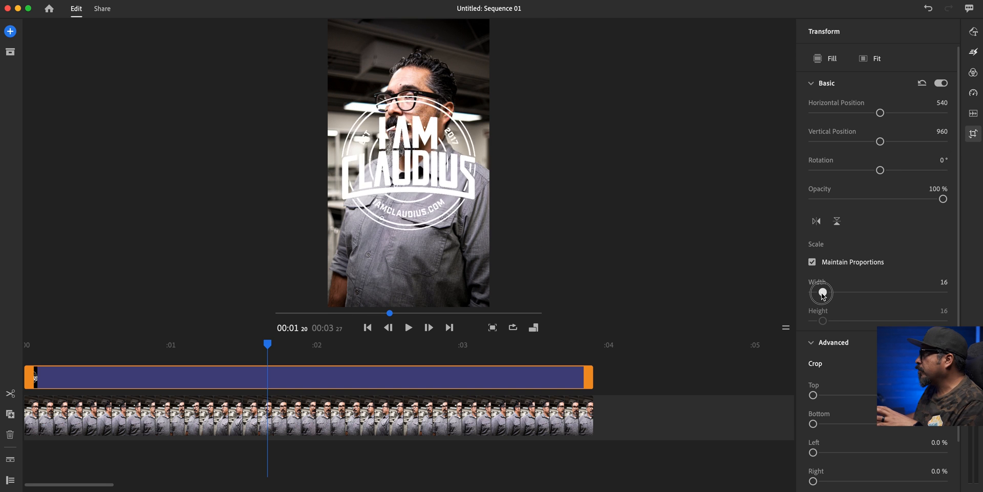
left_click_drag(822, 292, 814, 295)
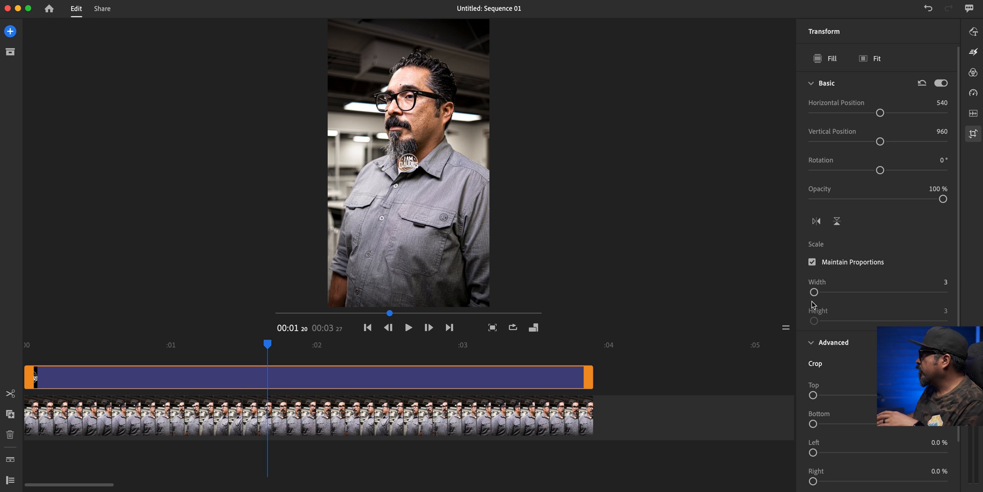
left_click_drag(880, 141, 903, 140)
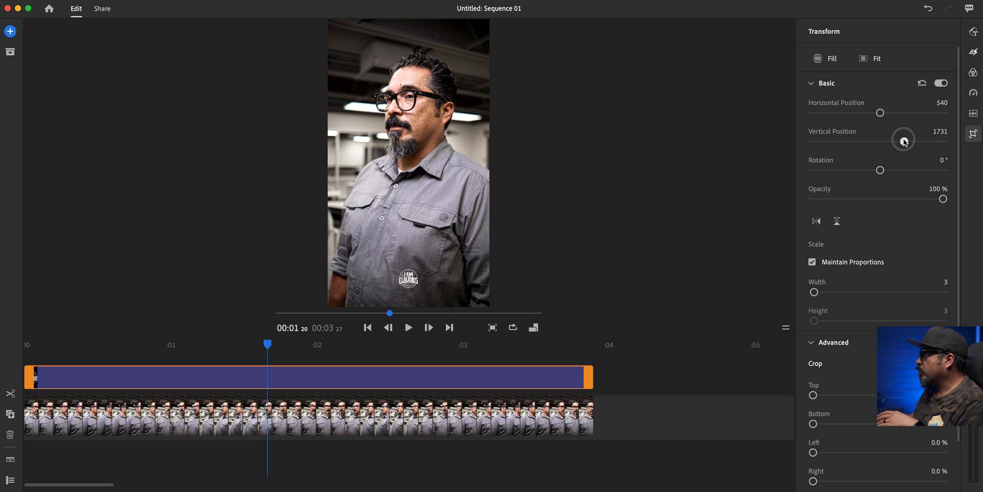
left_click_drag(907, 131, 907, 140)
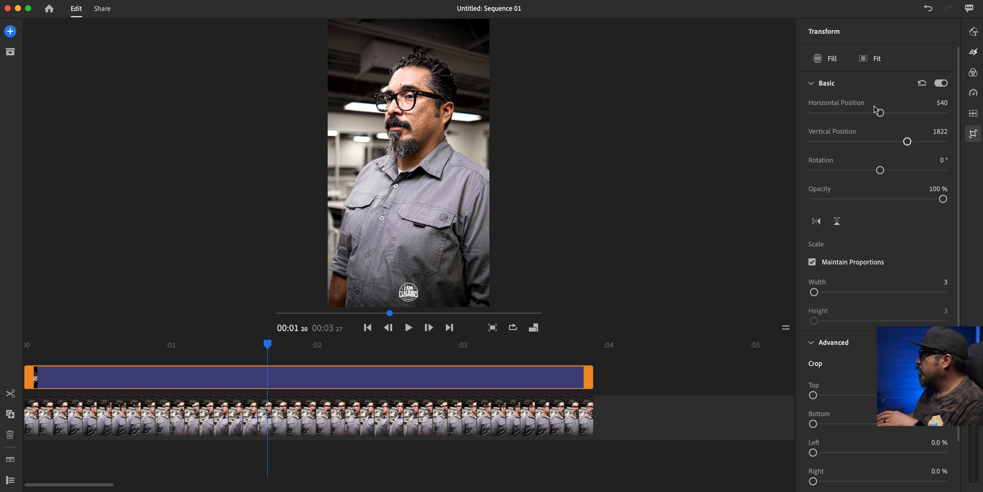
left_click_drag(879, 110, 902, 112)
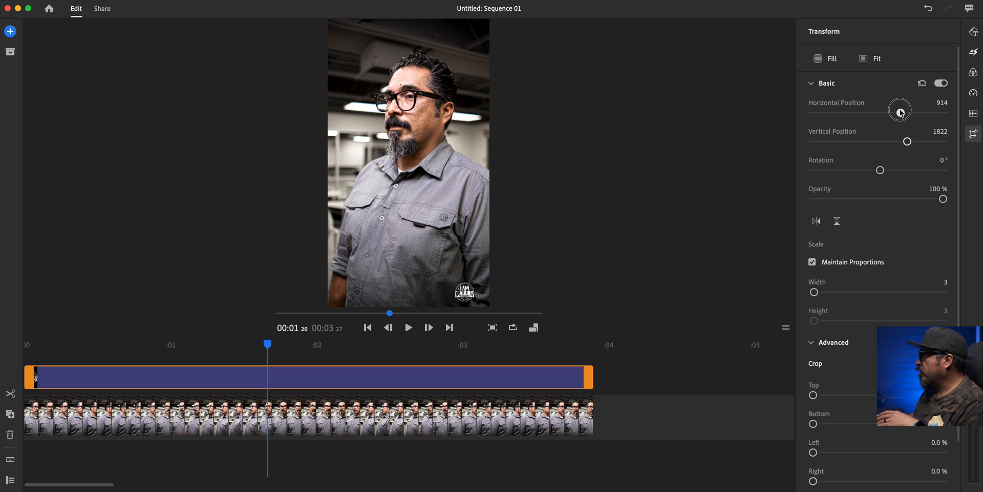
left_click_drag(897, 112, 904, 111)
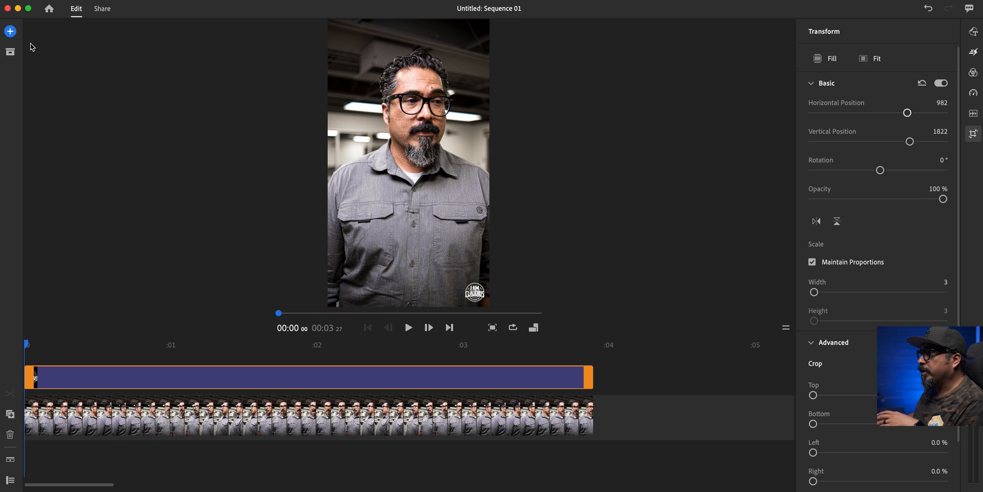
left_click(10, 31)
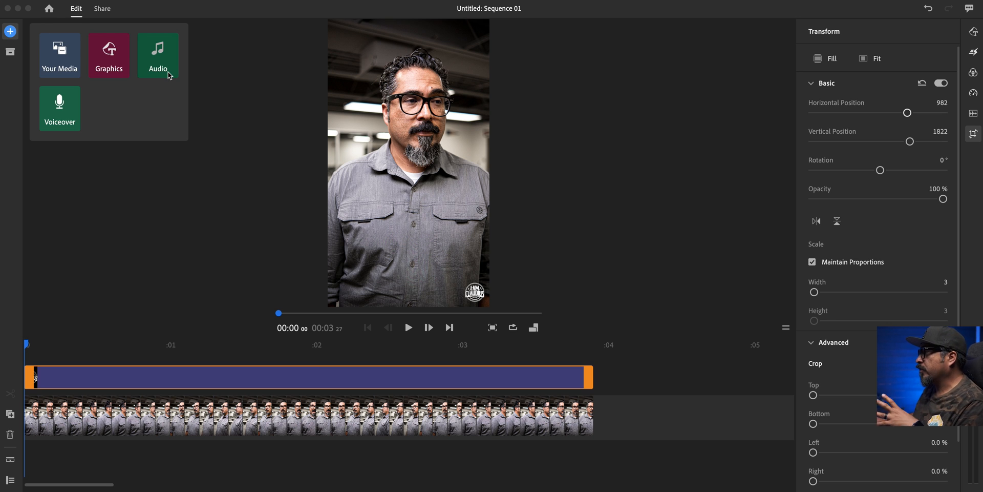
mouse_move(108, 345)
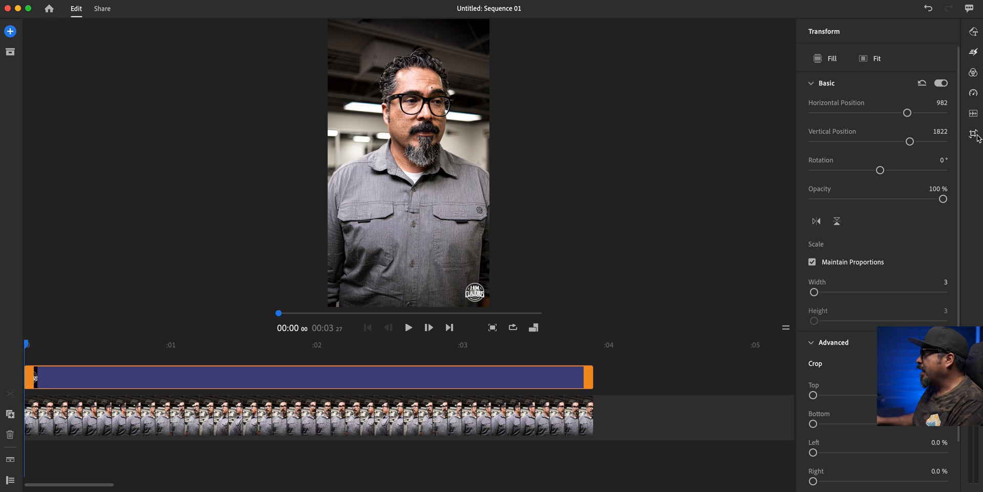
- Close the transform settings and add Instagram as an export destination in the Share view
left_click(974, 134)
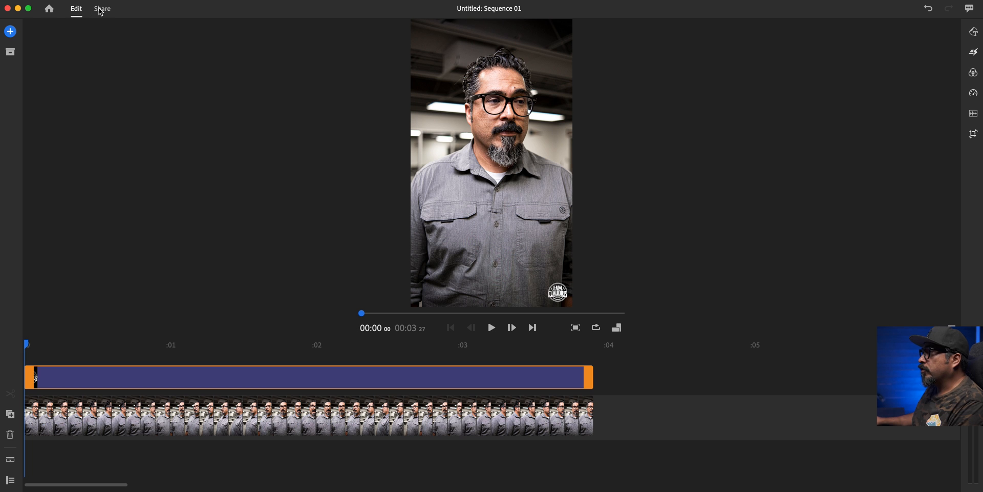
left_click(101, 9)
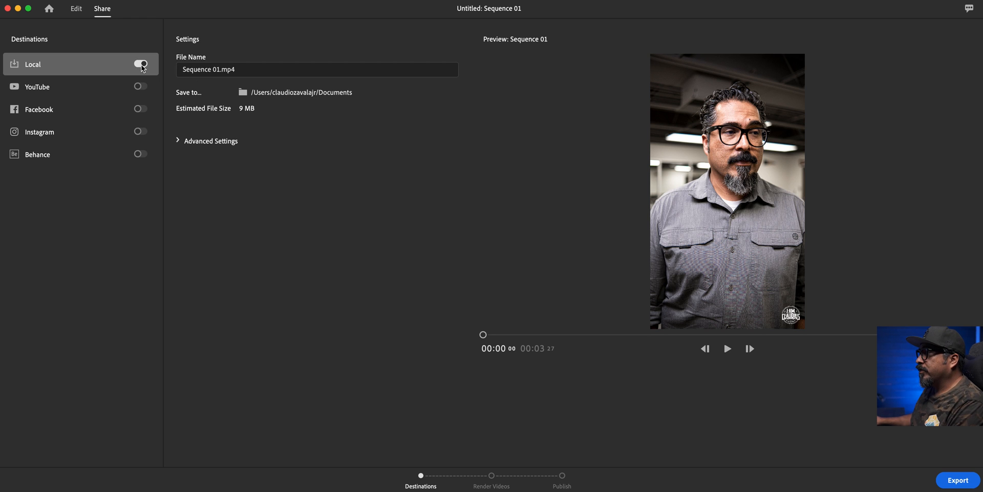
left_click(141, 63)
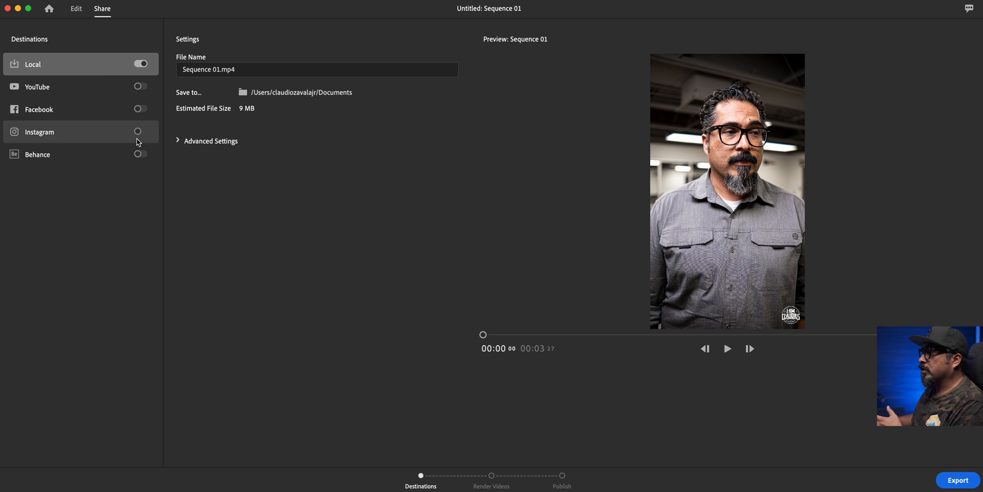
left_click(140, 131)
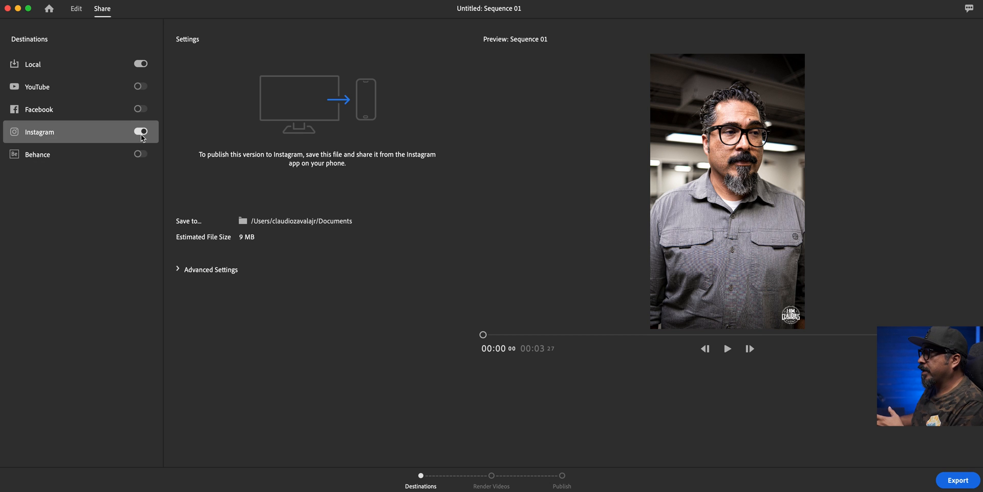
- Review the advanced export settings, keep Instagram enabled, and start rendering the video
left_click(178, 269)
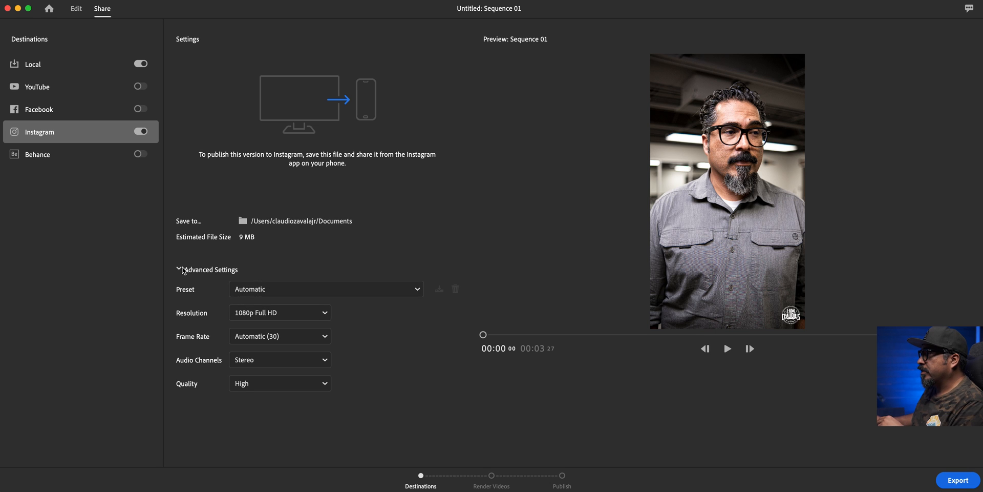
left_click(181, 269)
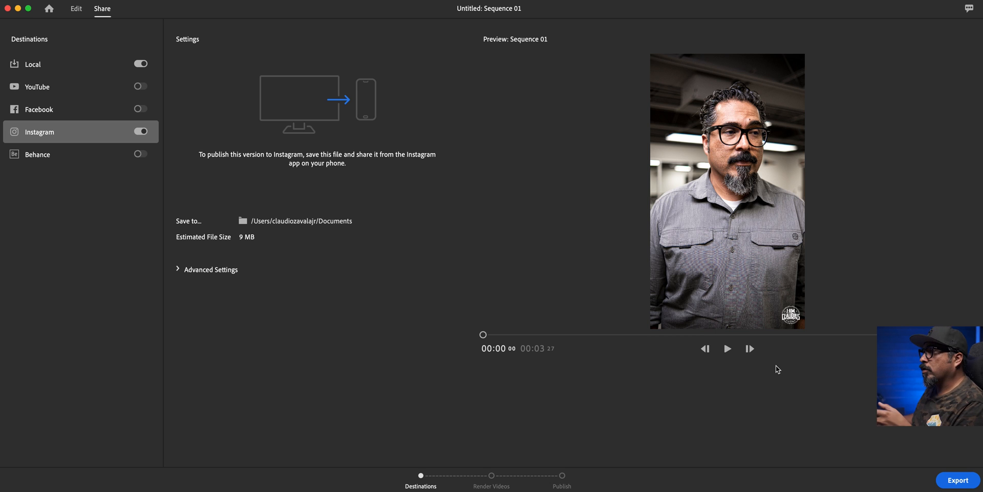
mouse_move(346, 92)
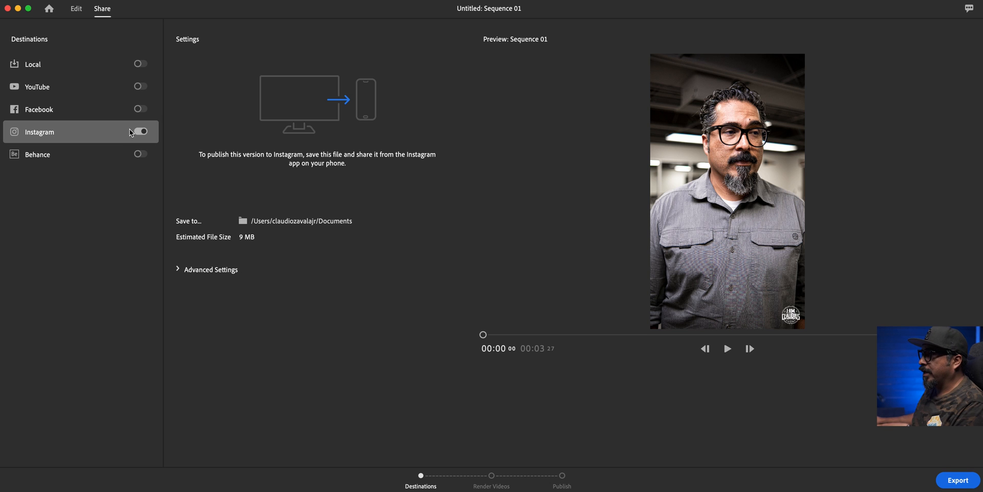
left_click(140, 132)
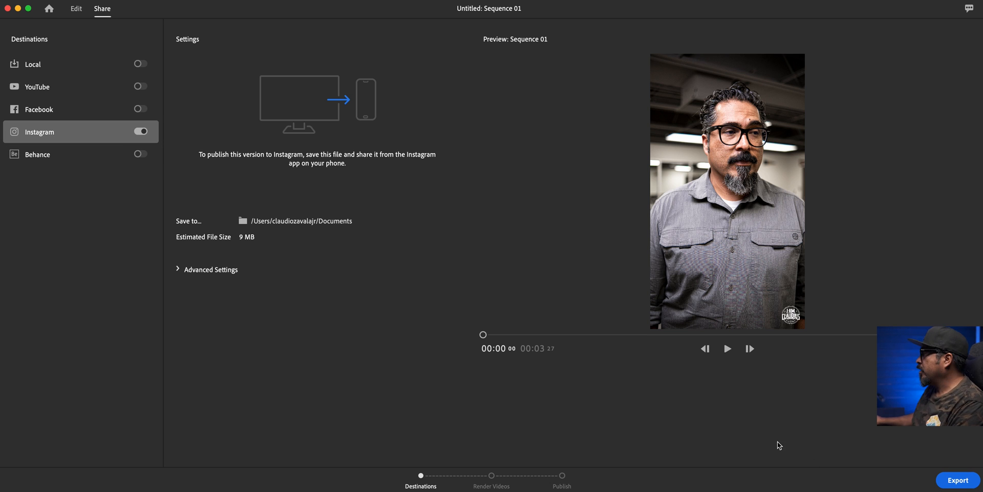
left_click(956, 480)
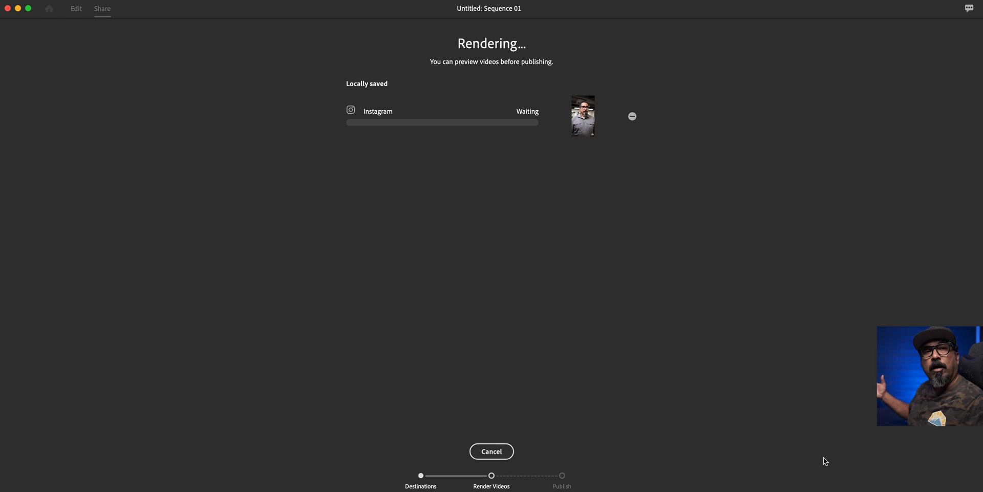